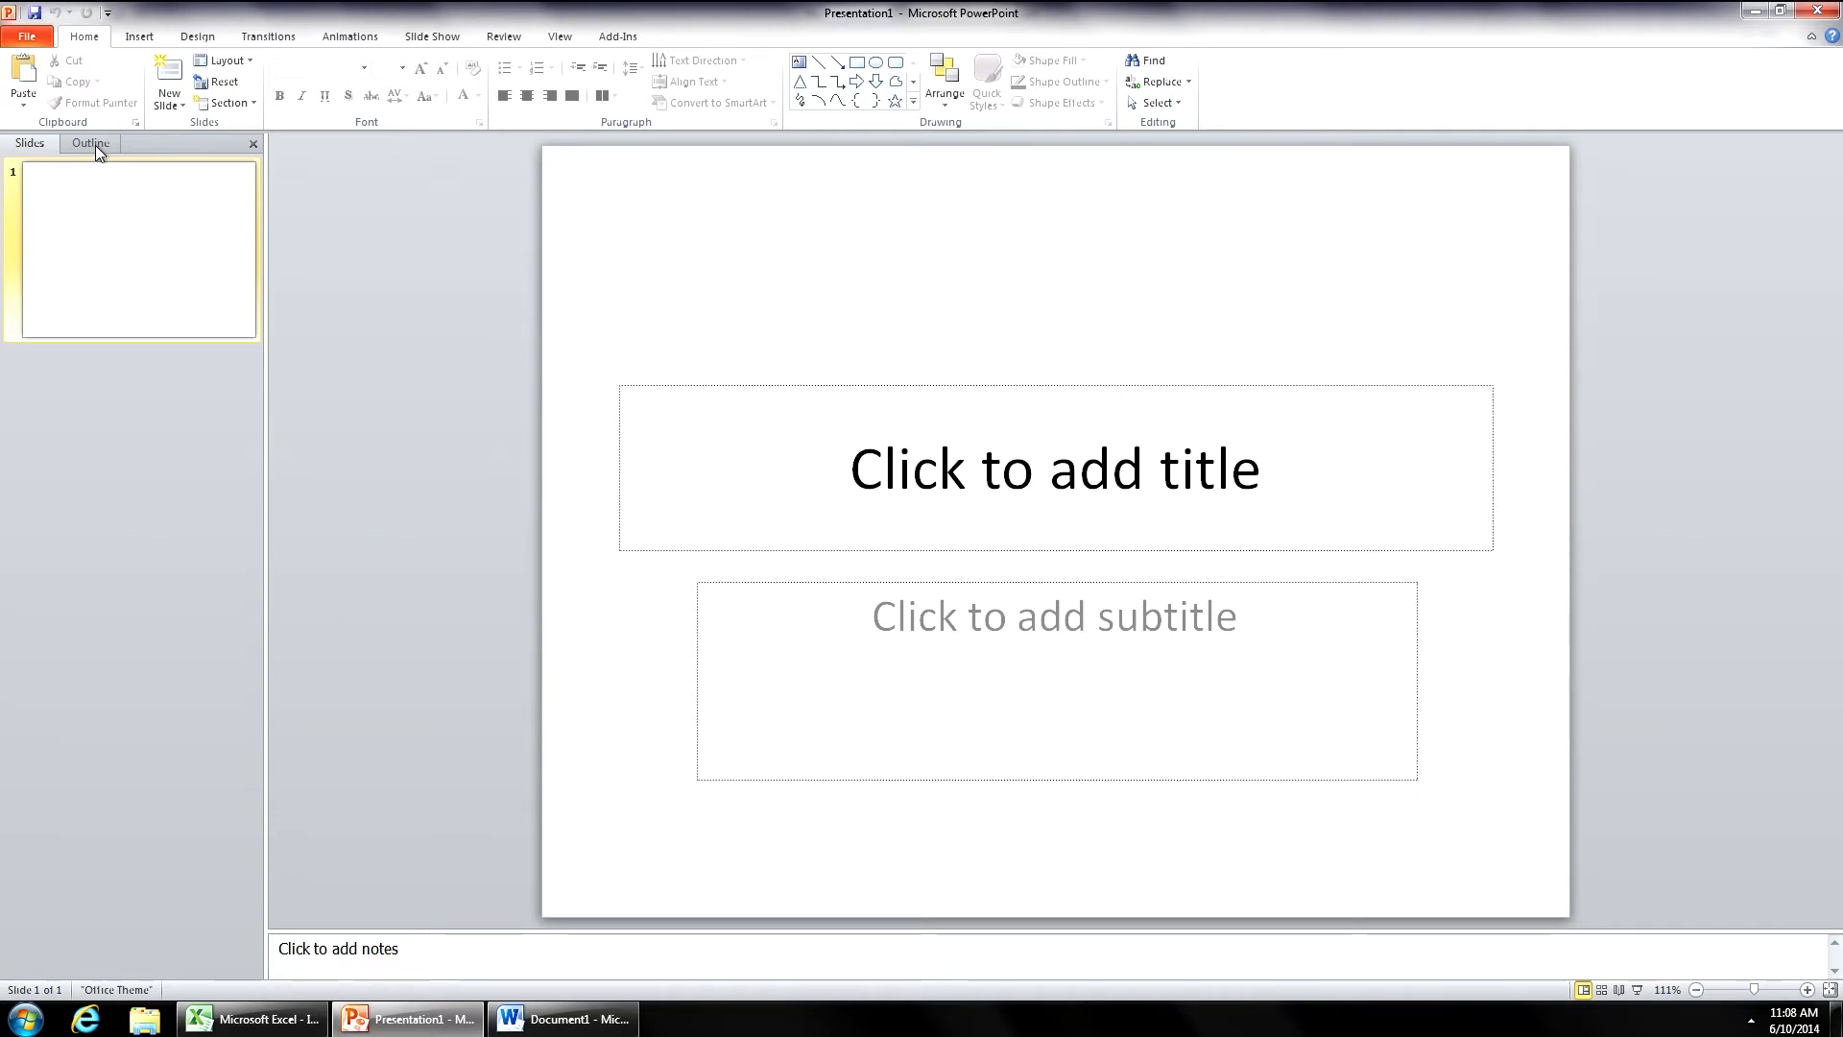
mouse_move(92, 154)
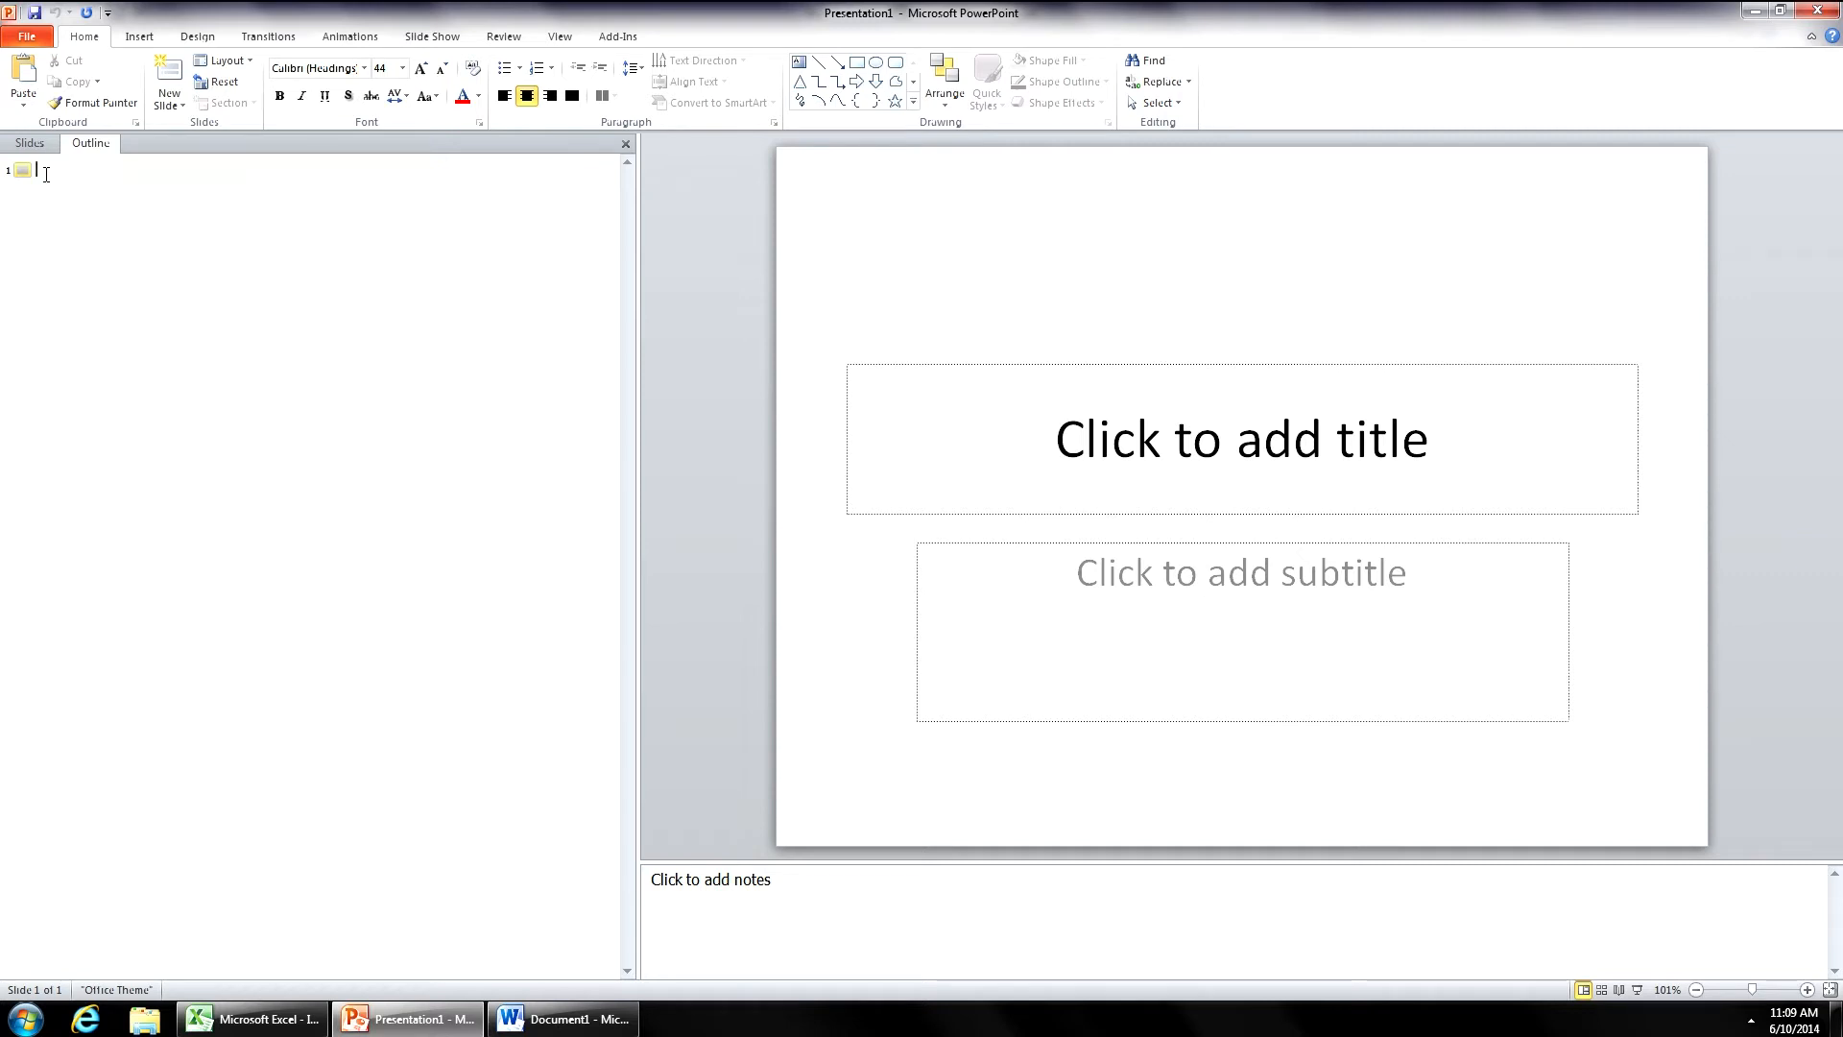
- Title slide 1 'Effective PowerPoint' in the outline and add an empty slide 2
type("Effecti")
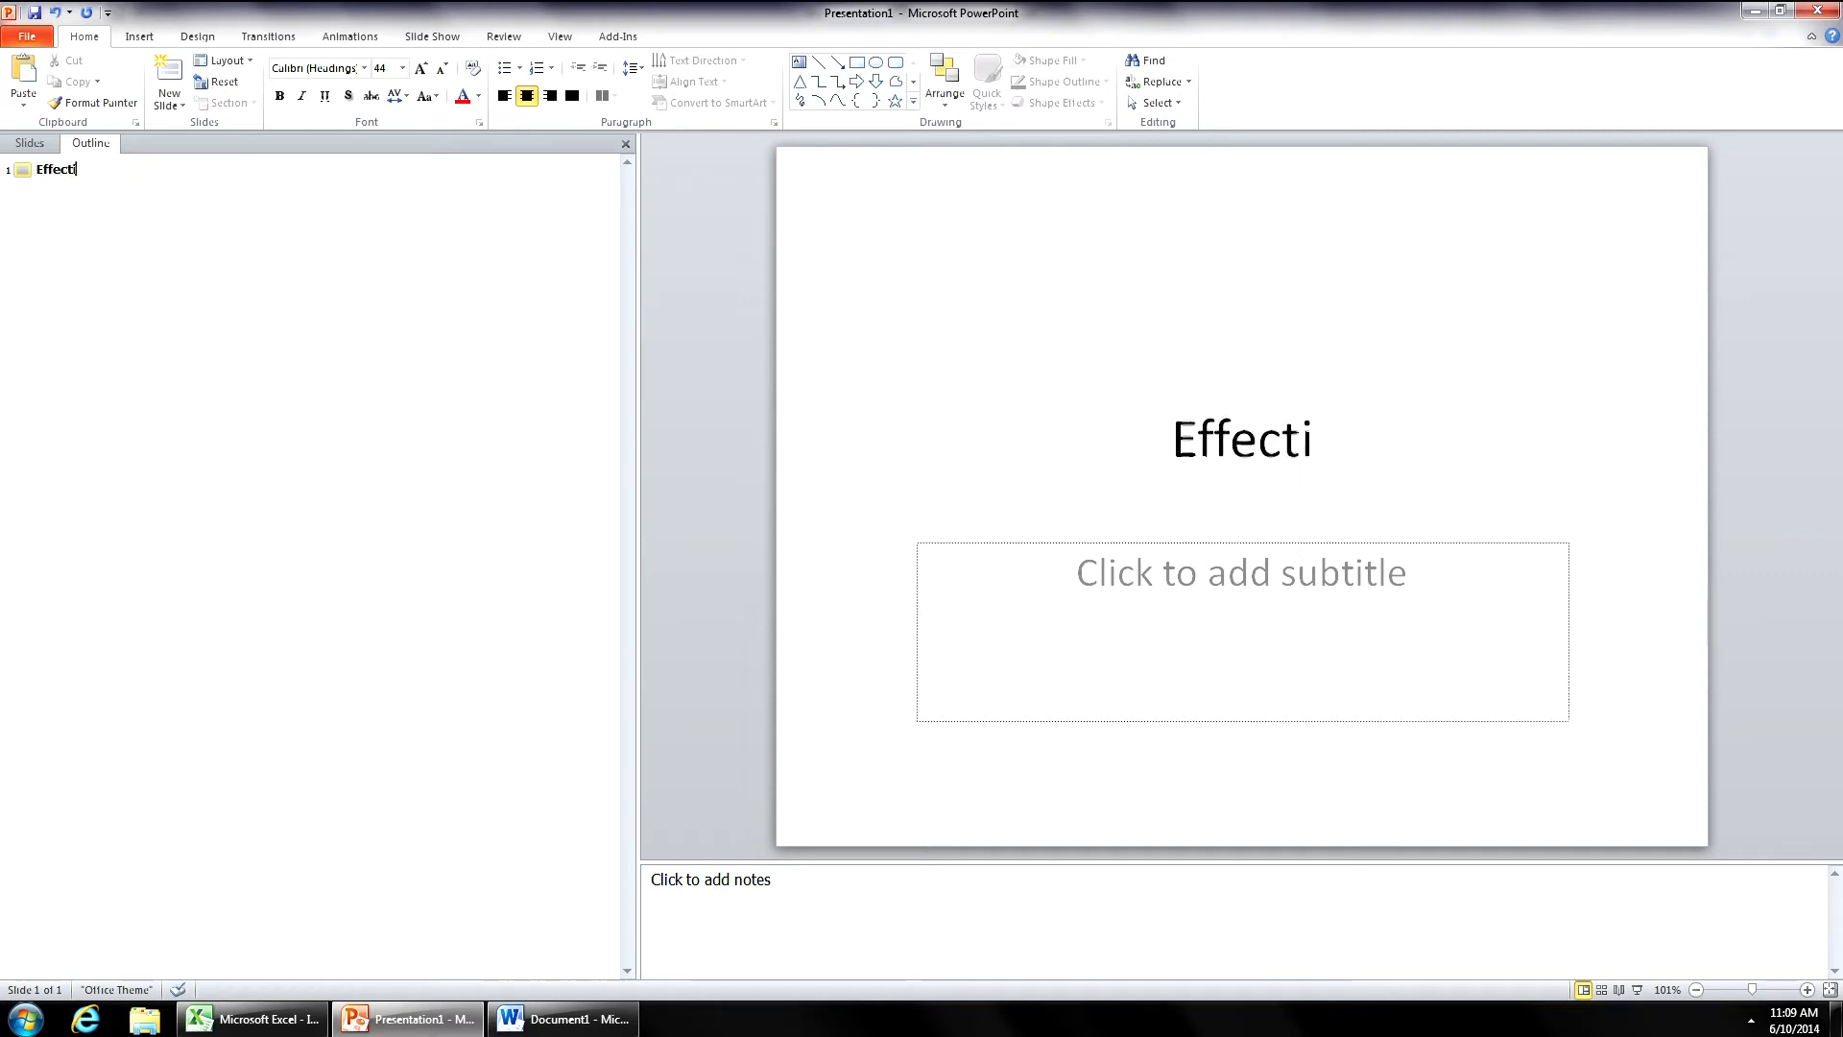
type("ve Power")
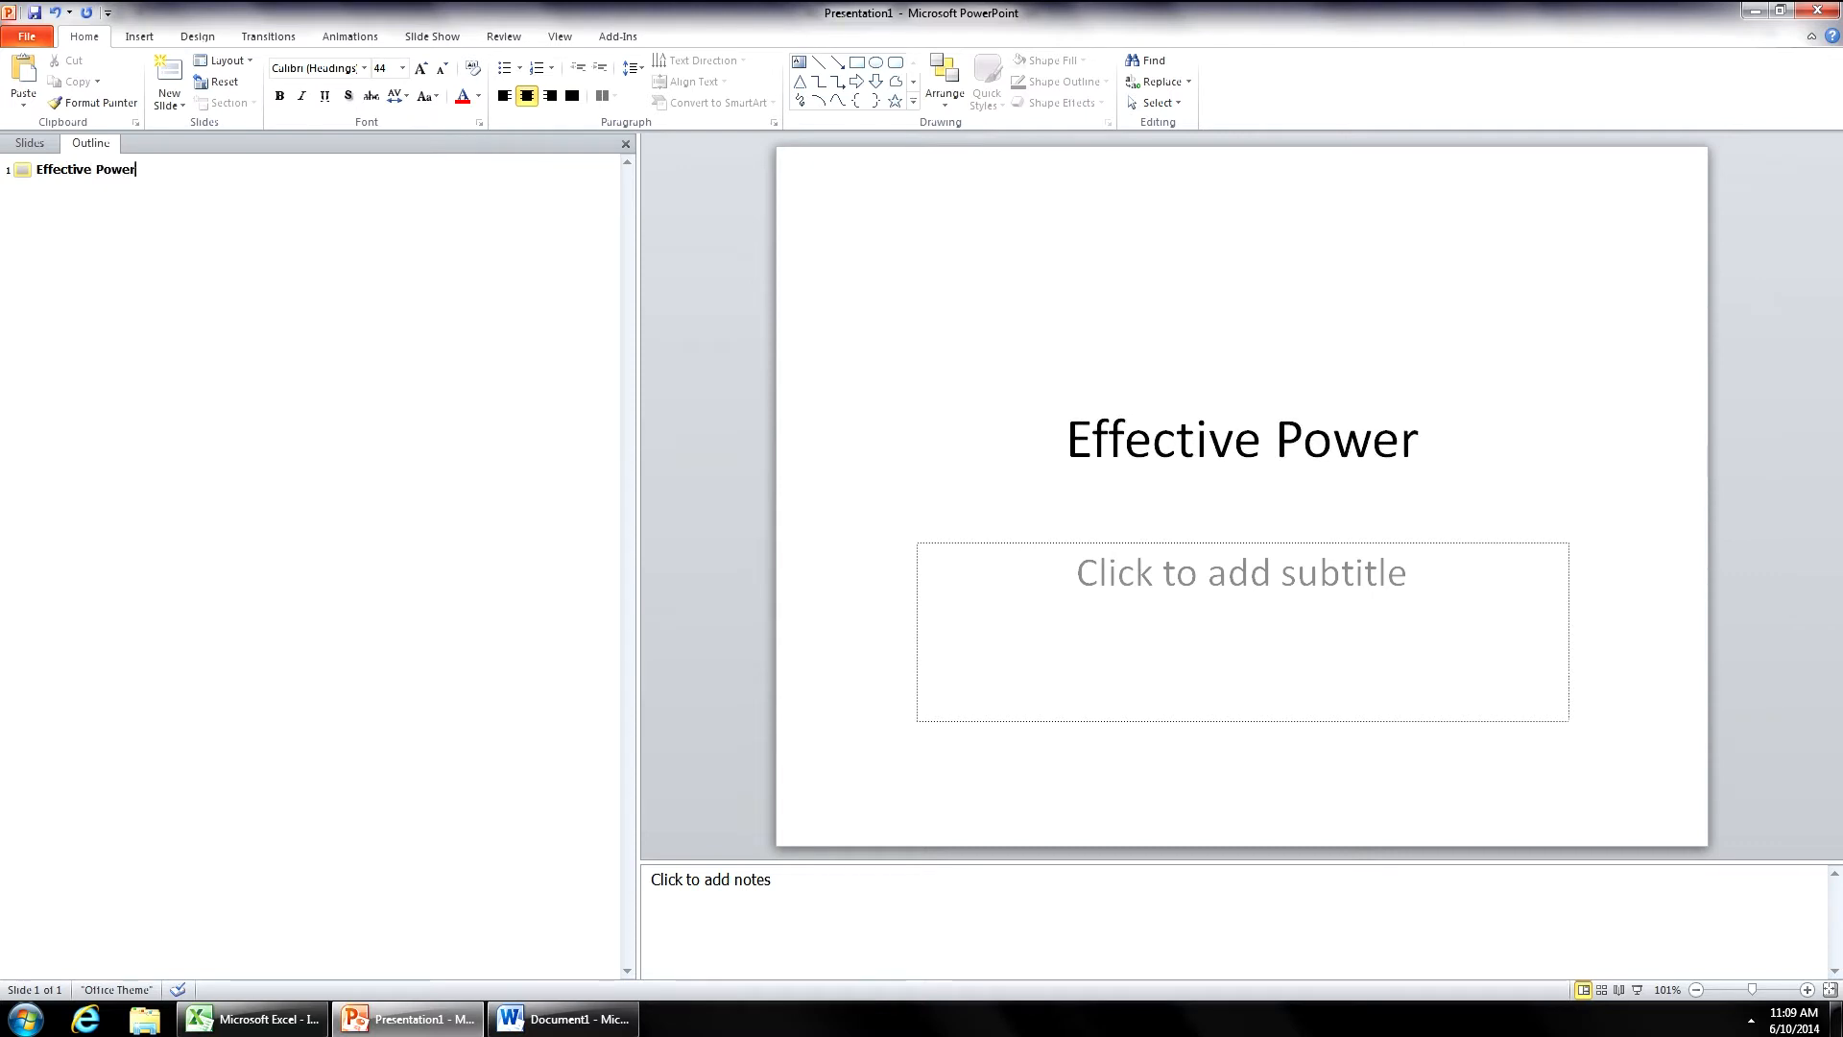
type("Point")
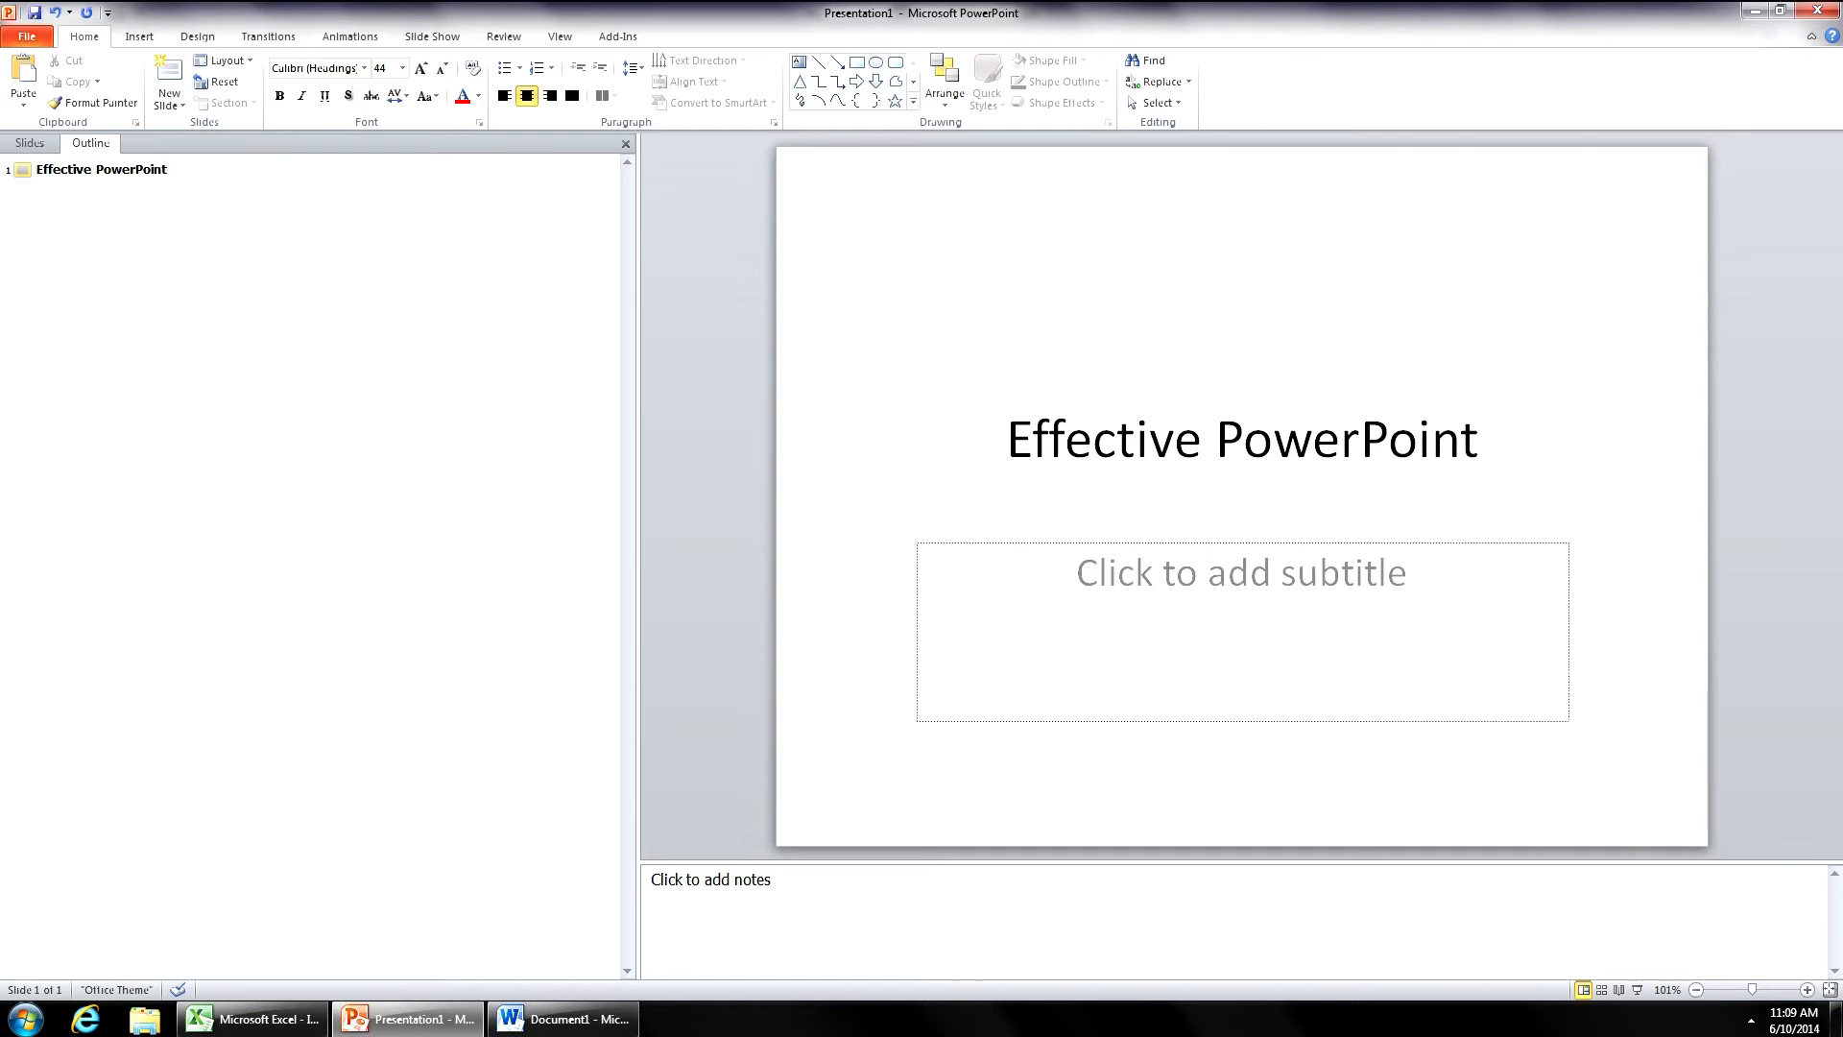
left_click(167, 168)
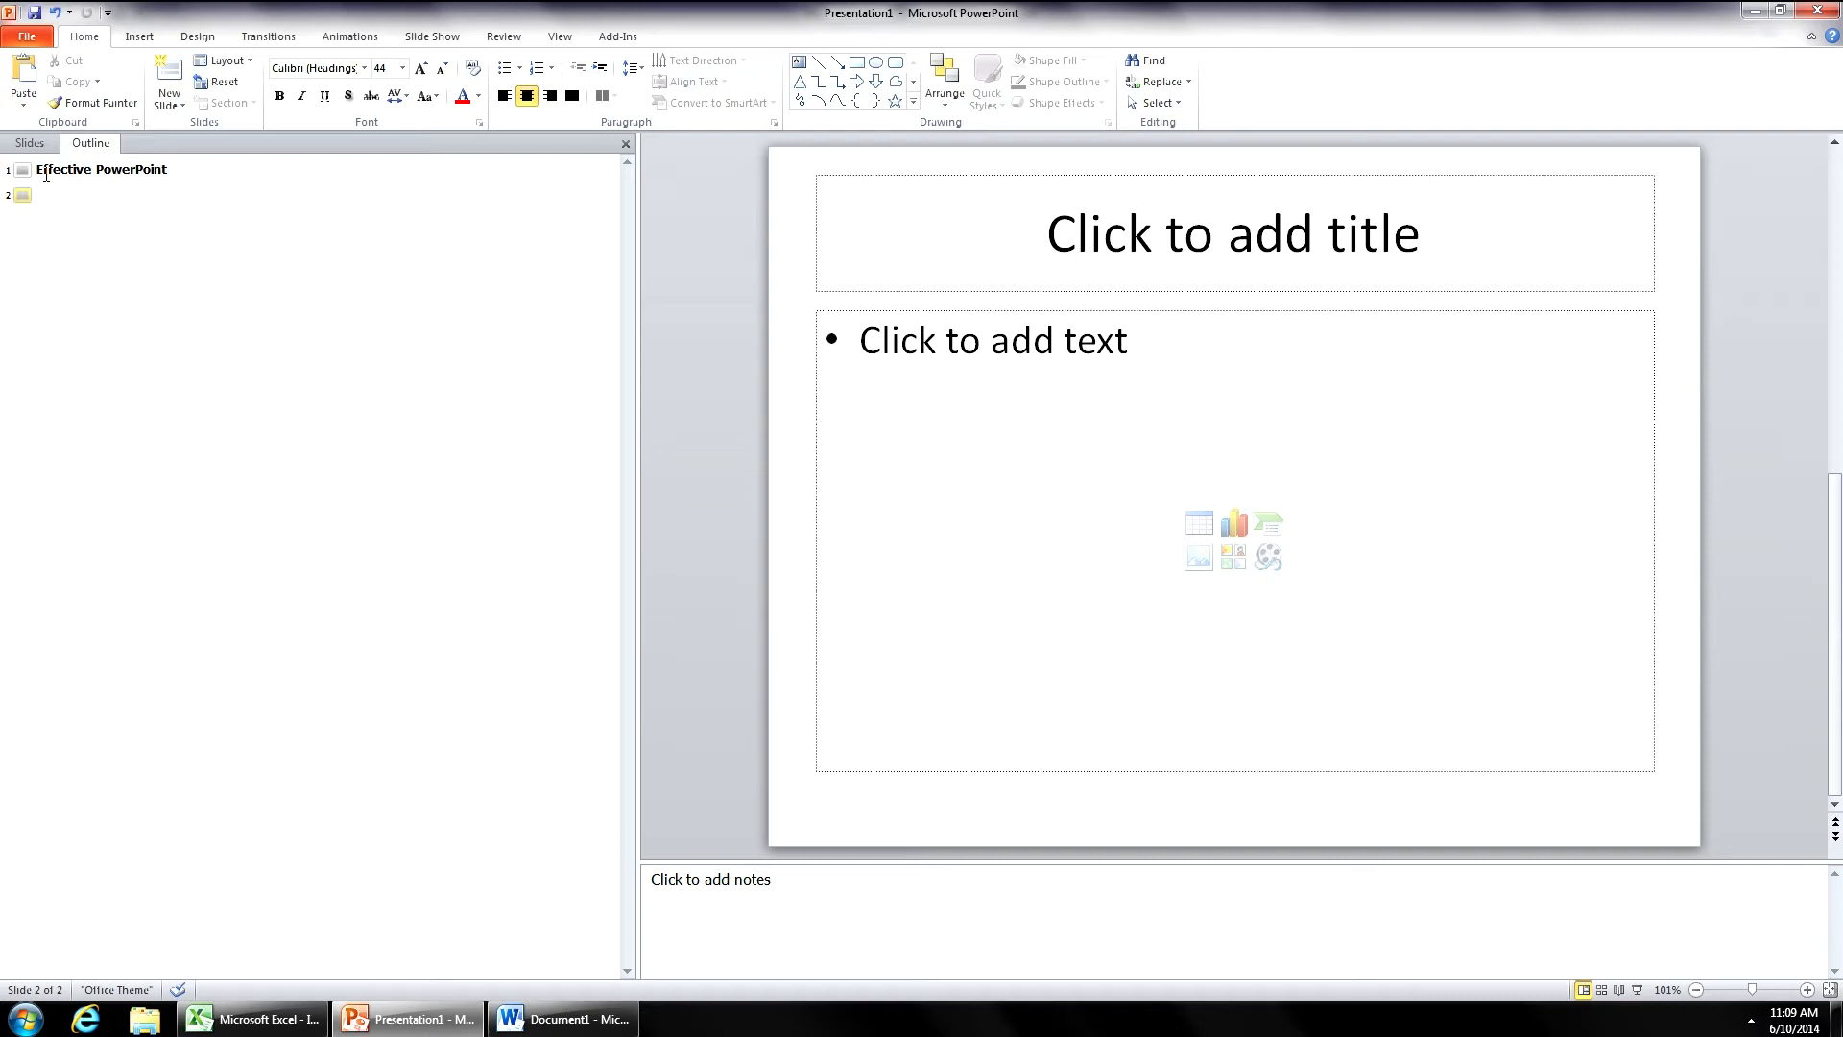
- Title slide 2 'Good Practices' in the outline and add an empty slide 3
left_click(37, 194)
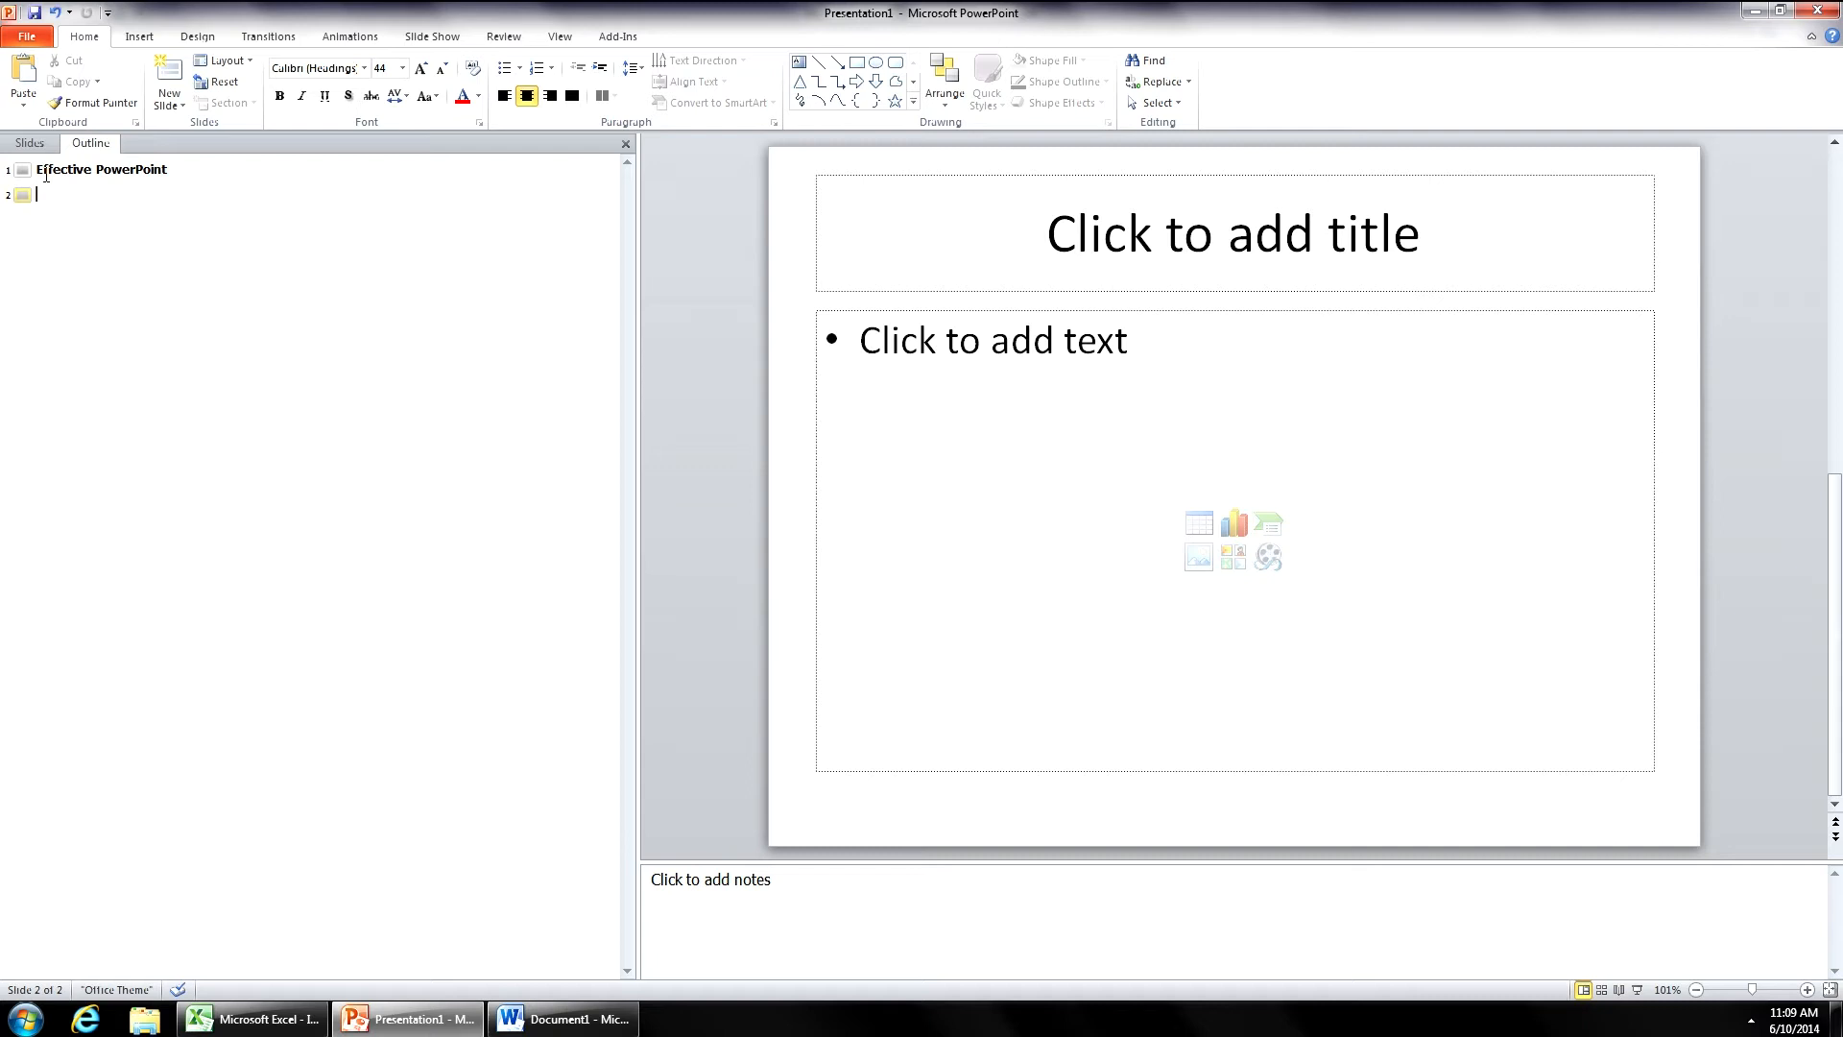
type("Good Pr")
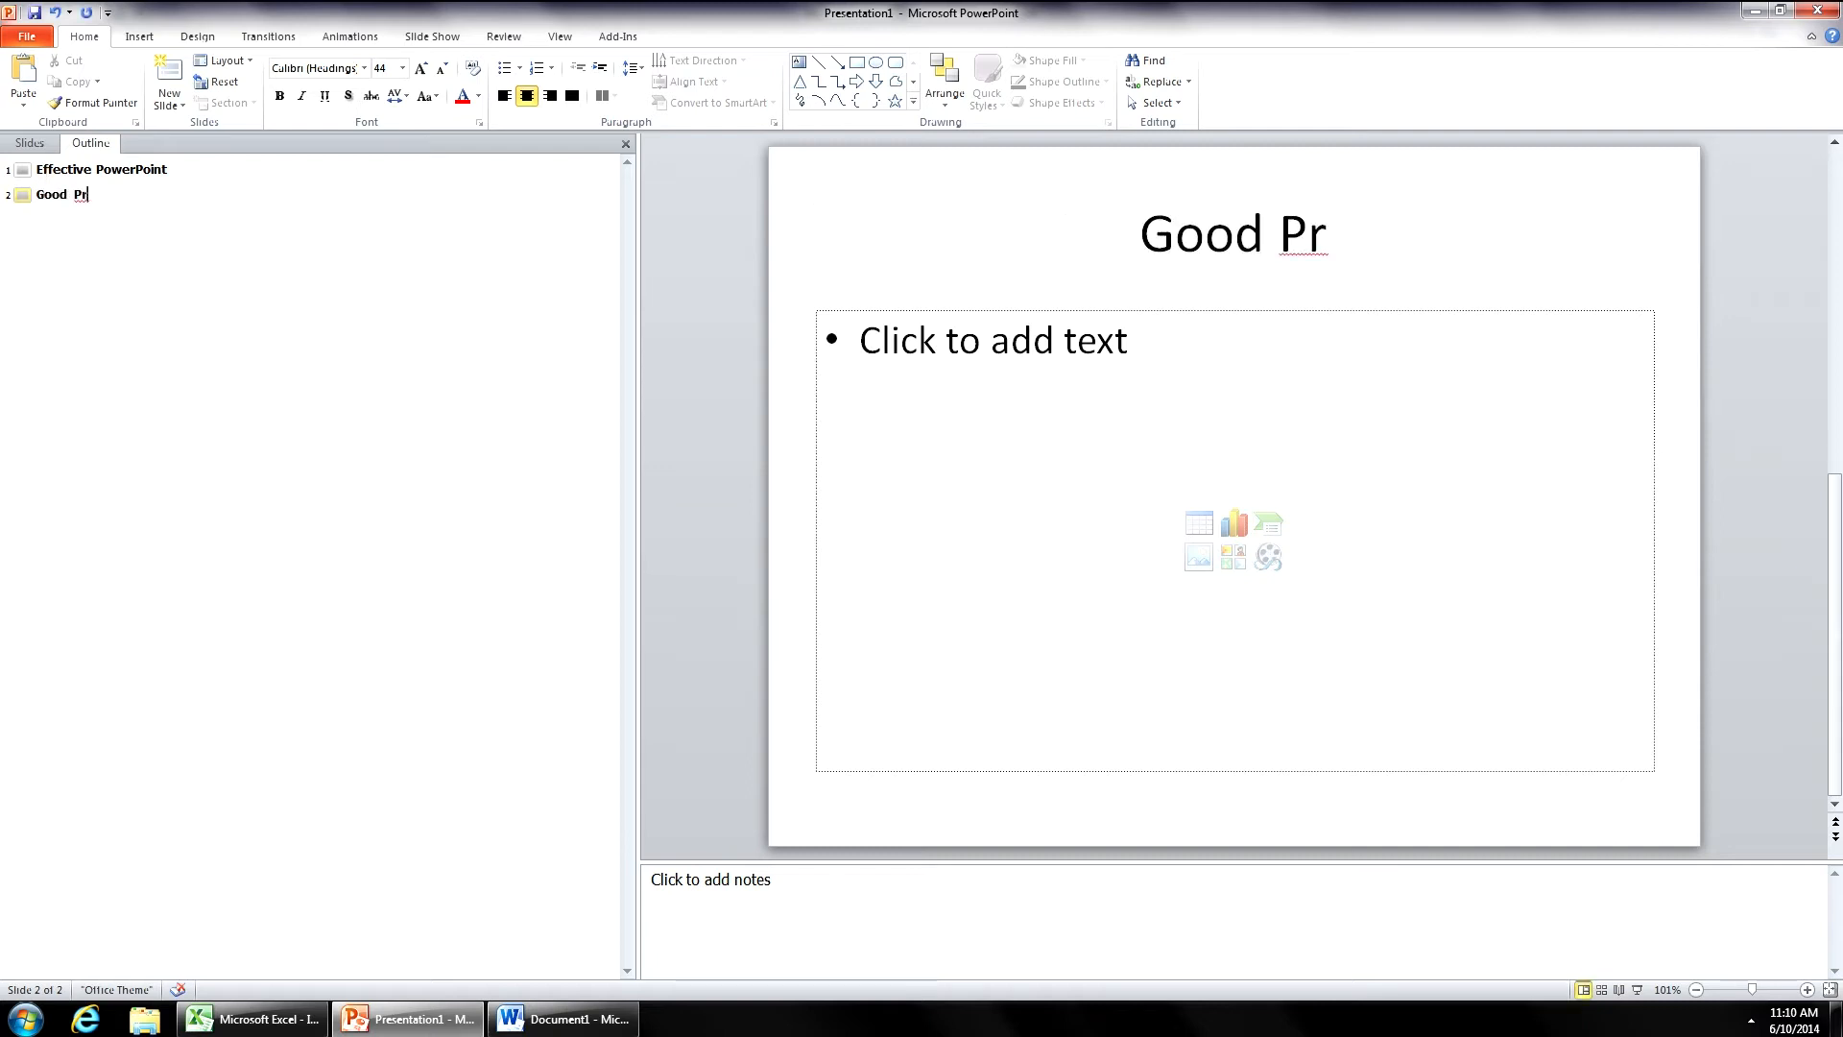
type("actice")
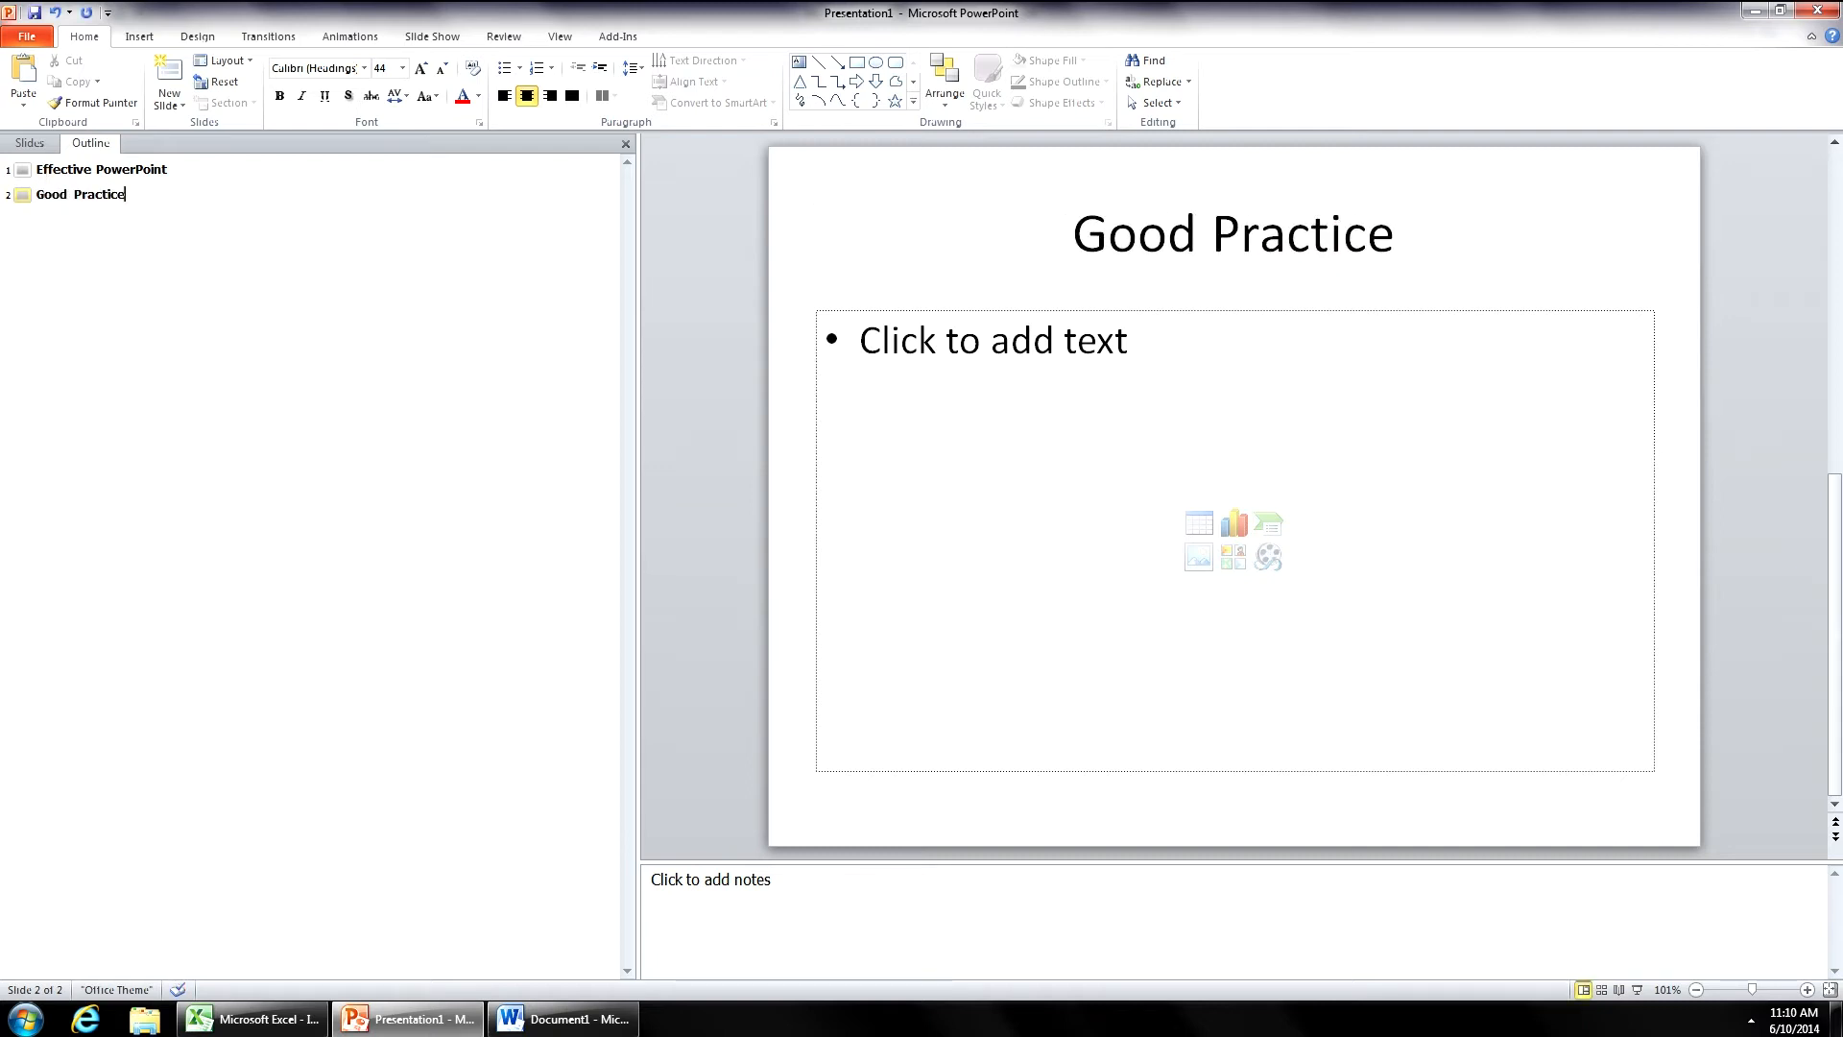
type("s")
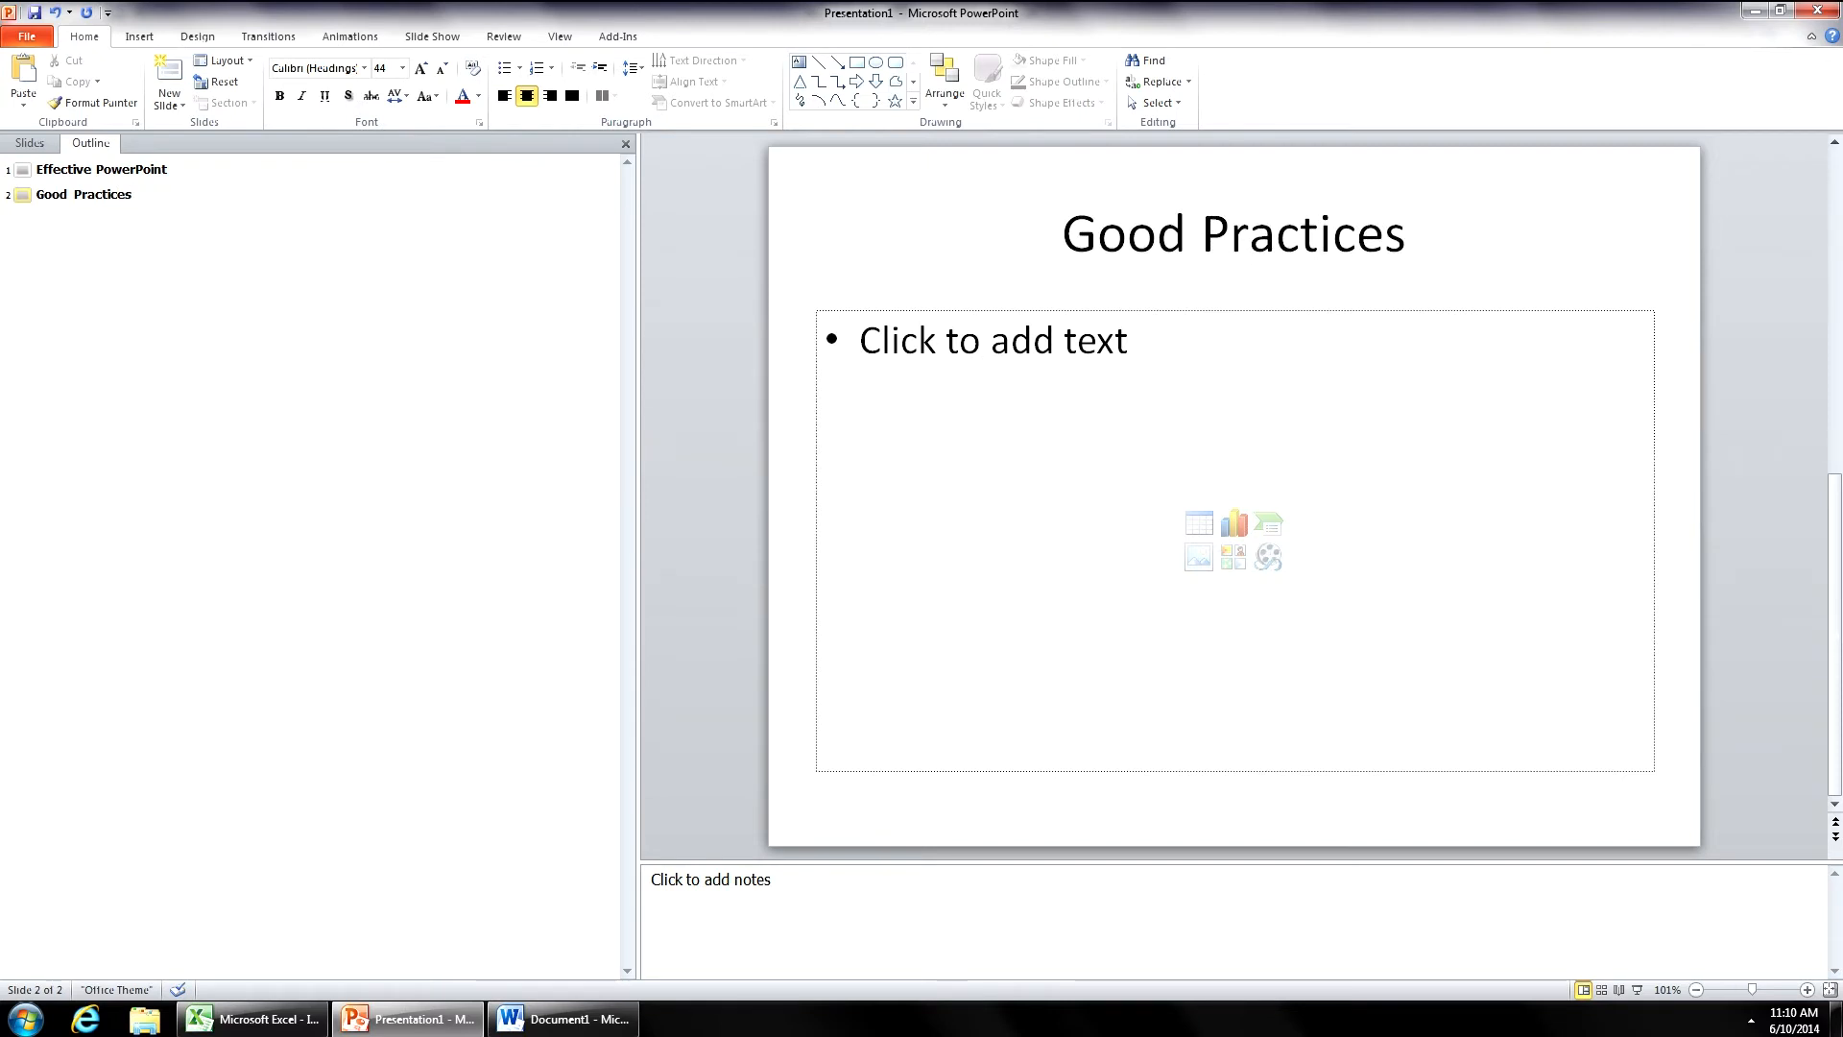
left_click(117, 194)
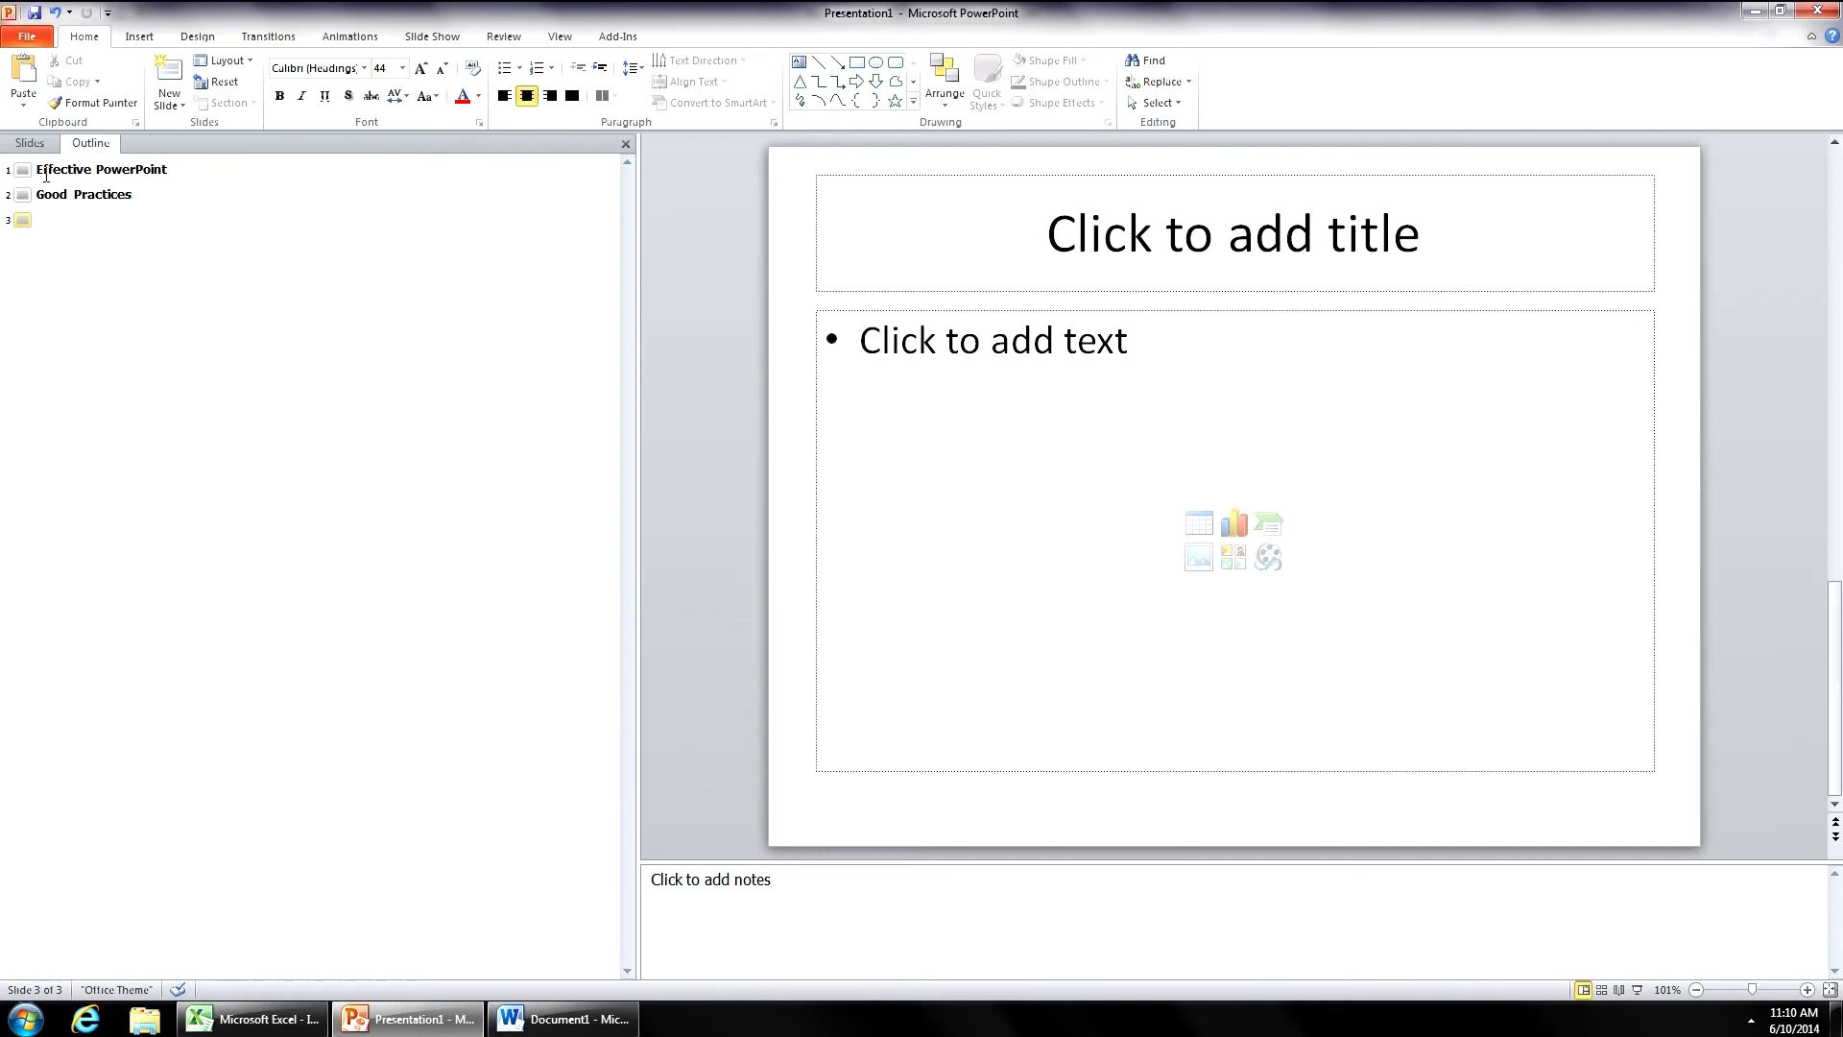
- Demote the blank slide 3 line into the first bullet under Good Practices
left_click(39, 219)
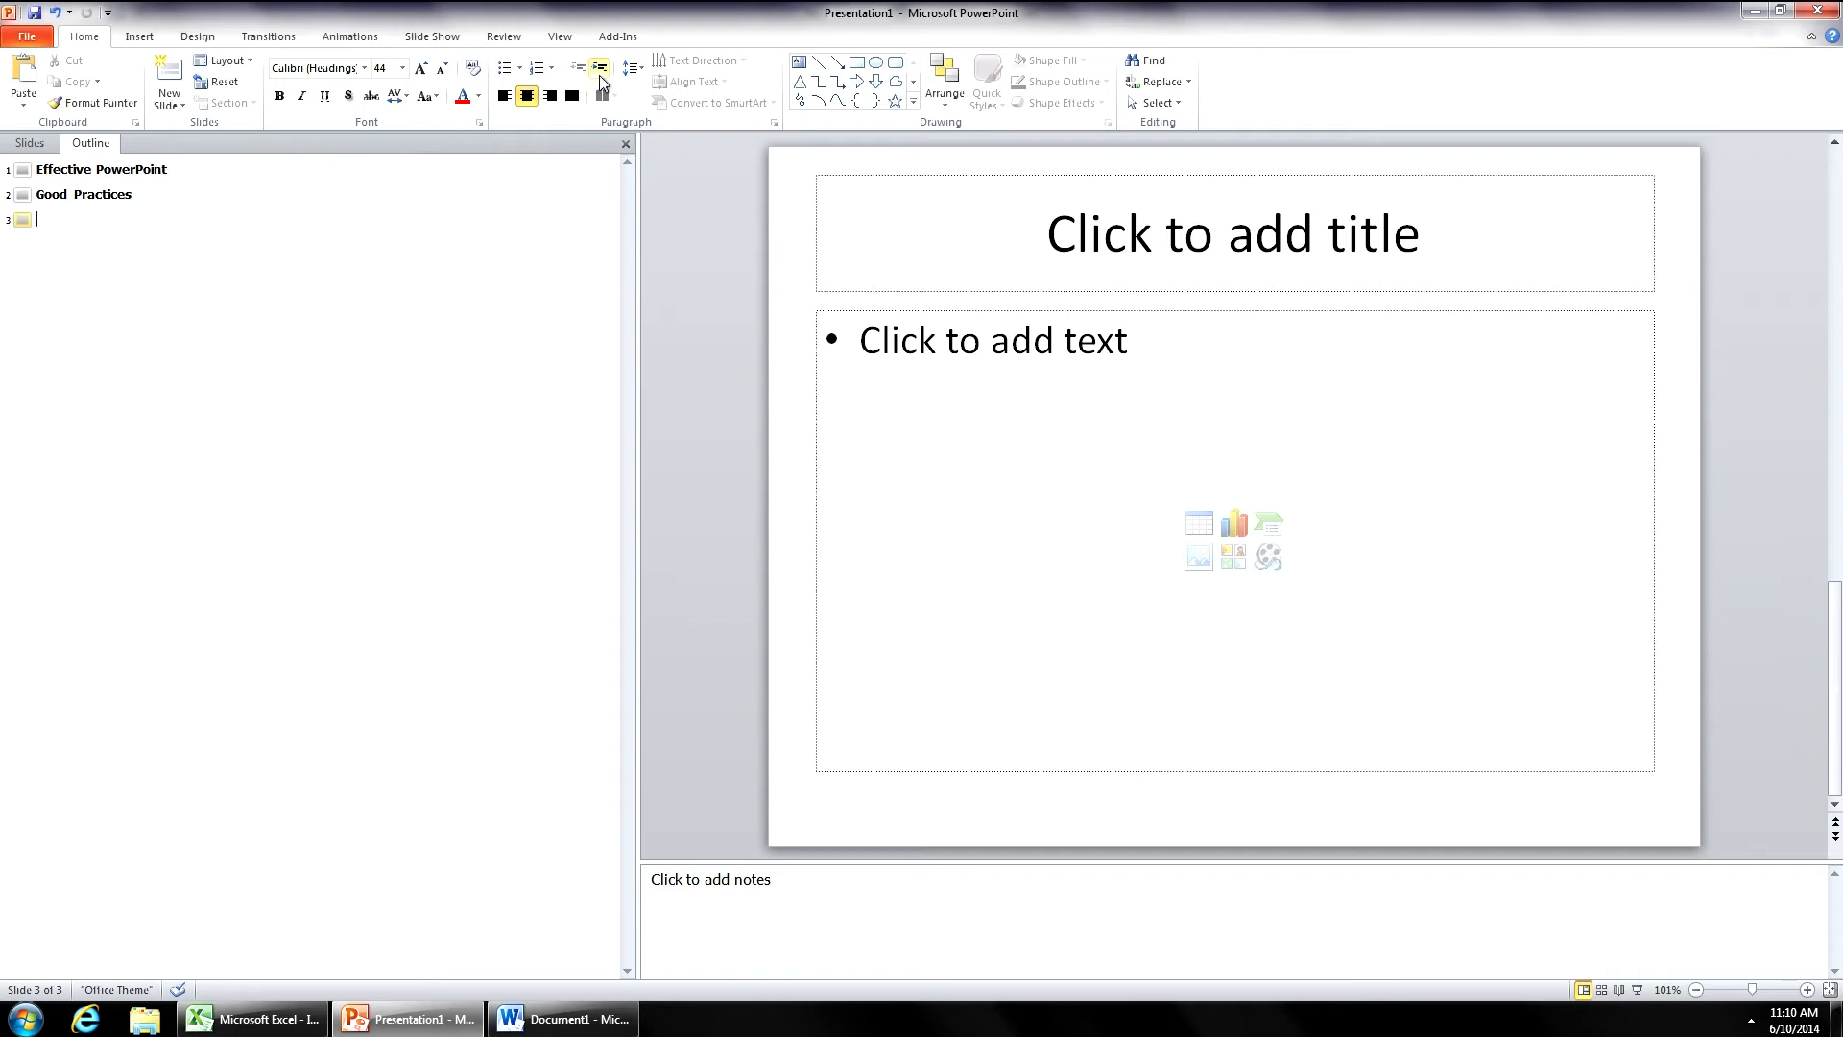
mouse_move(599, 67)
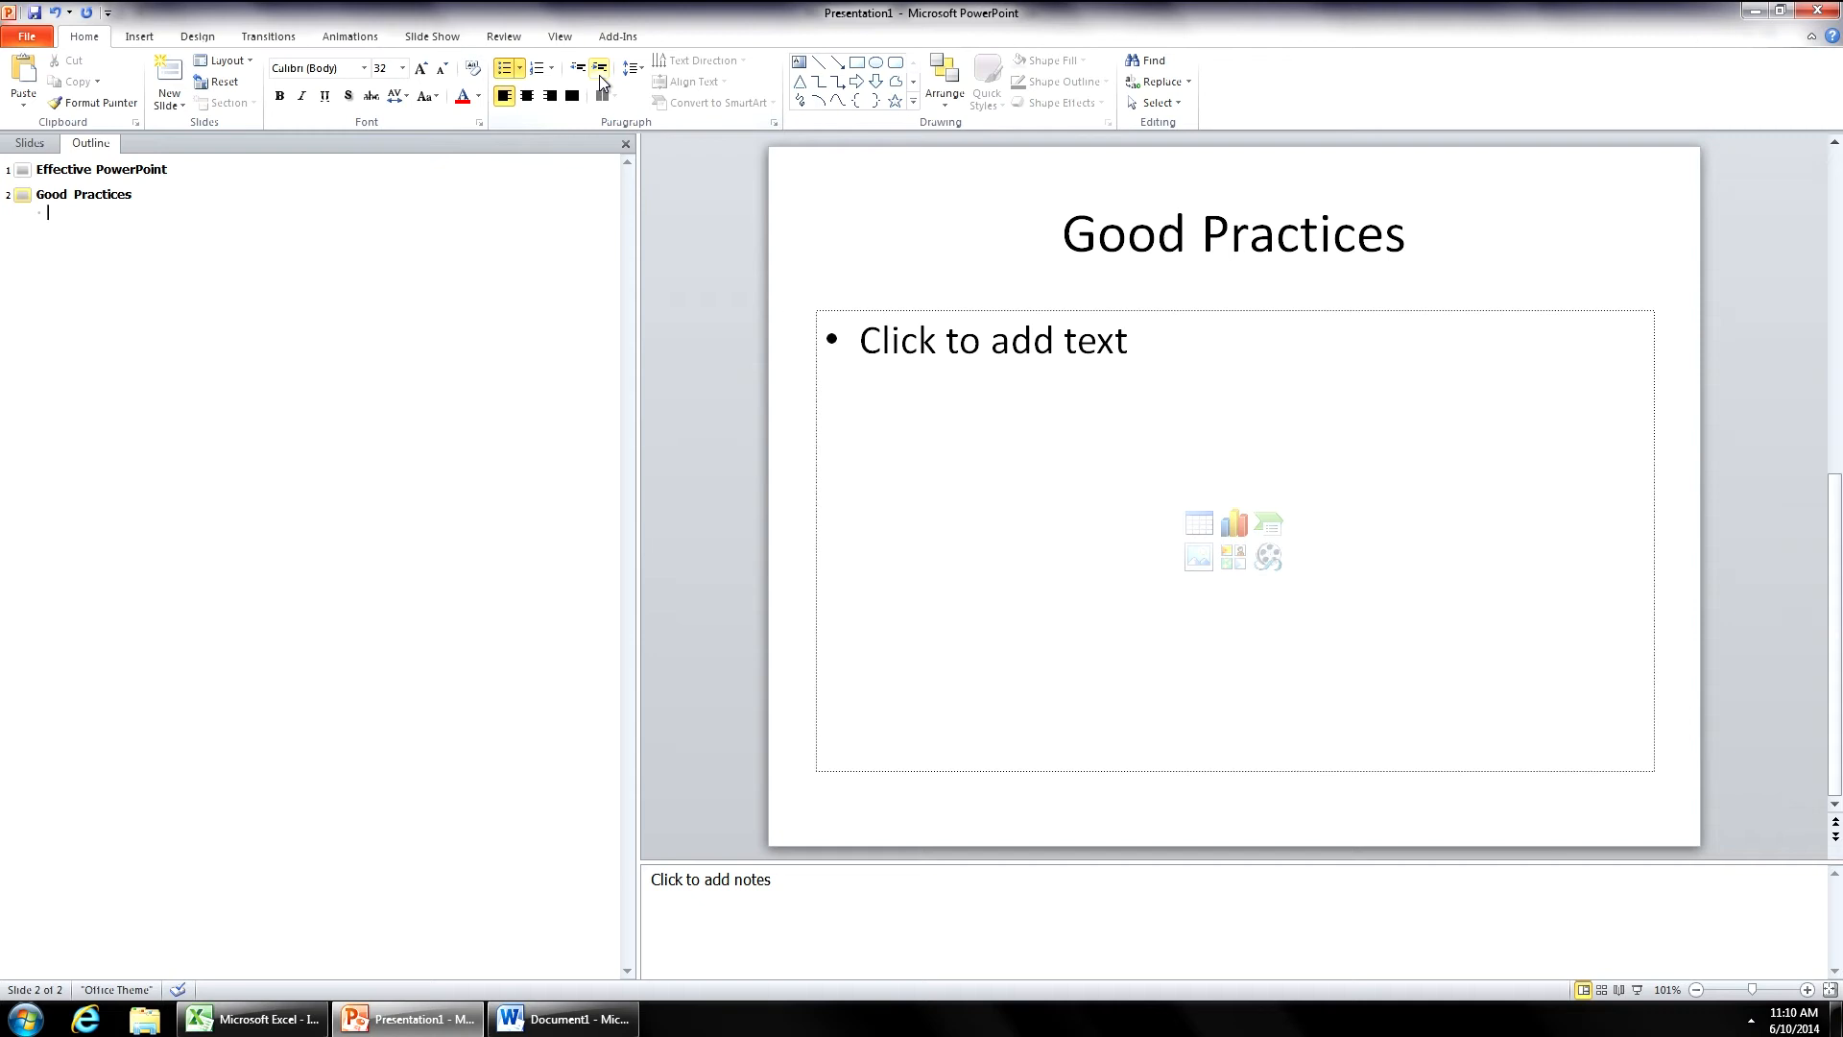
- Add bullets 'No more than 5 words' and 'One thought per slide', then start a new line
type("No more")
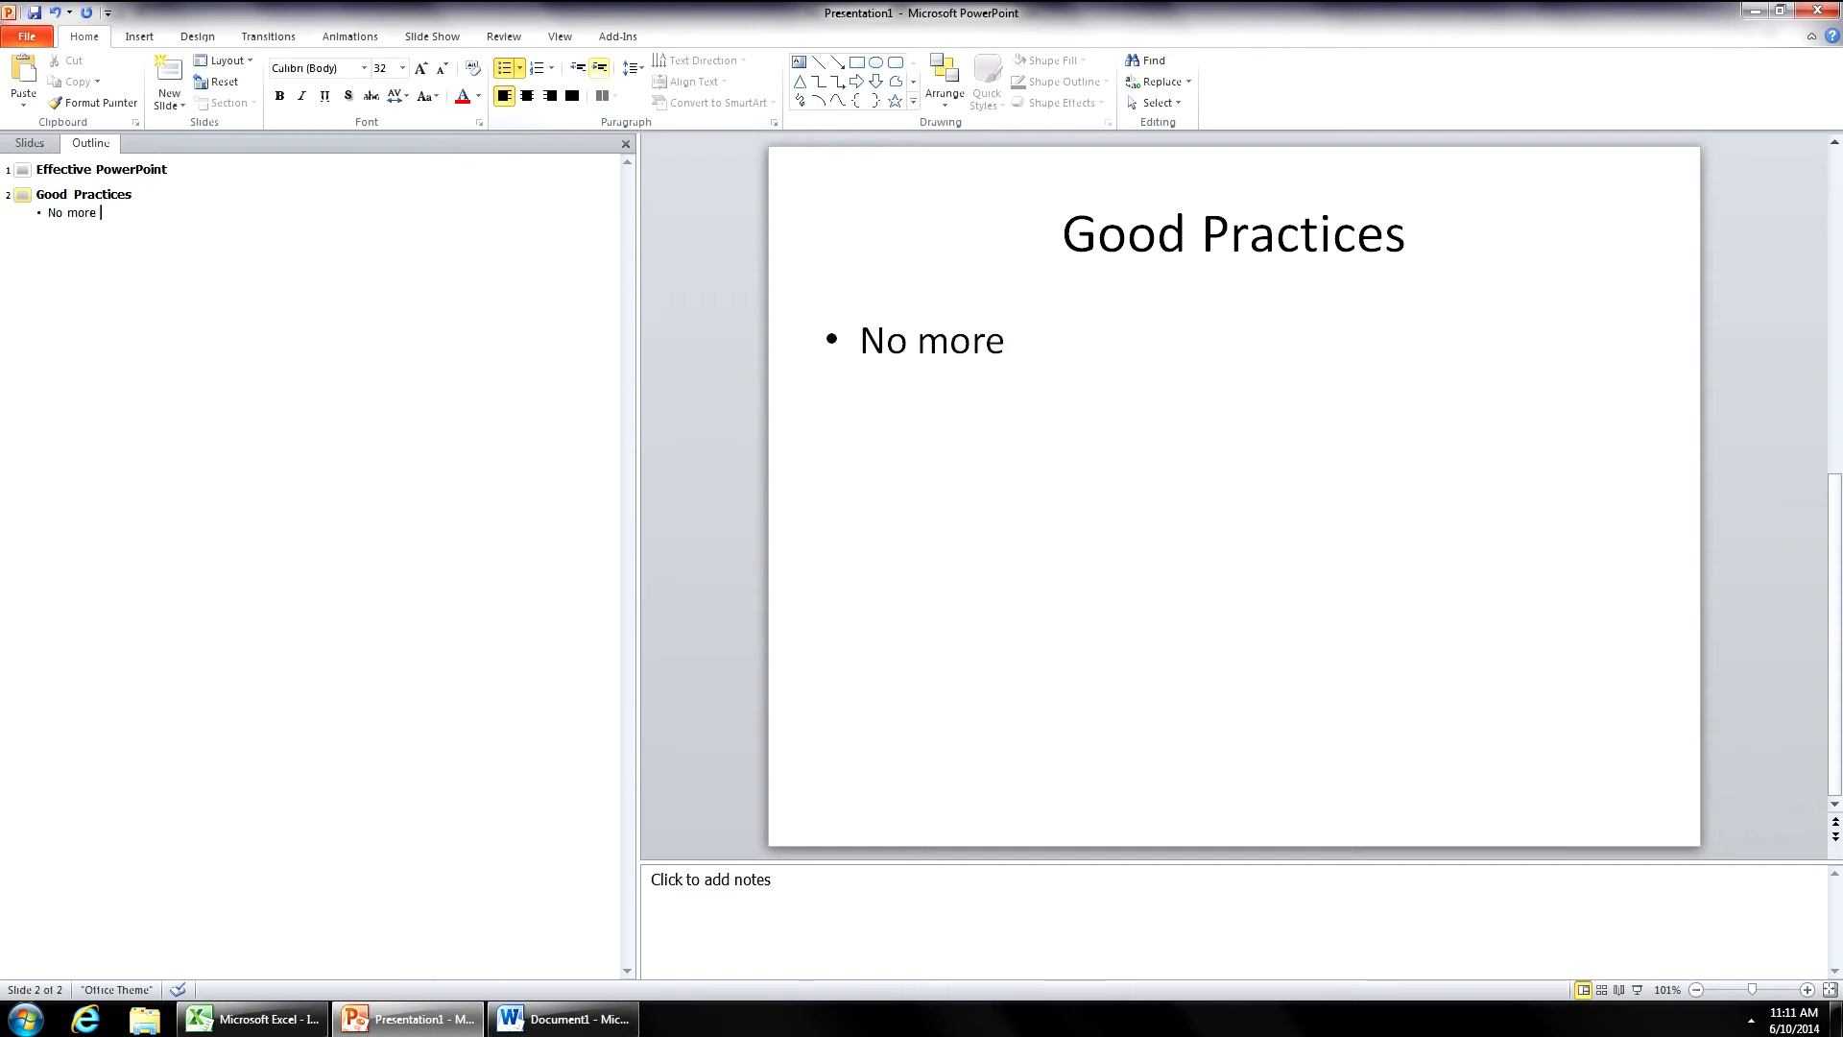
type("than 5")
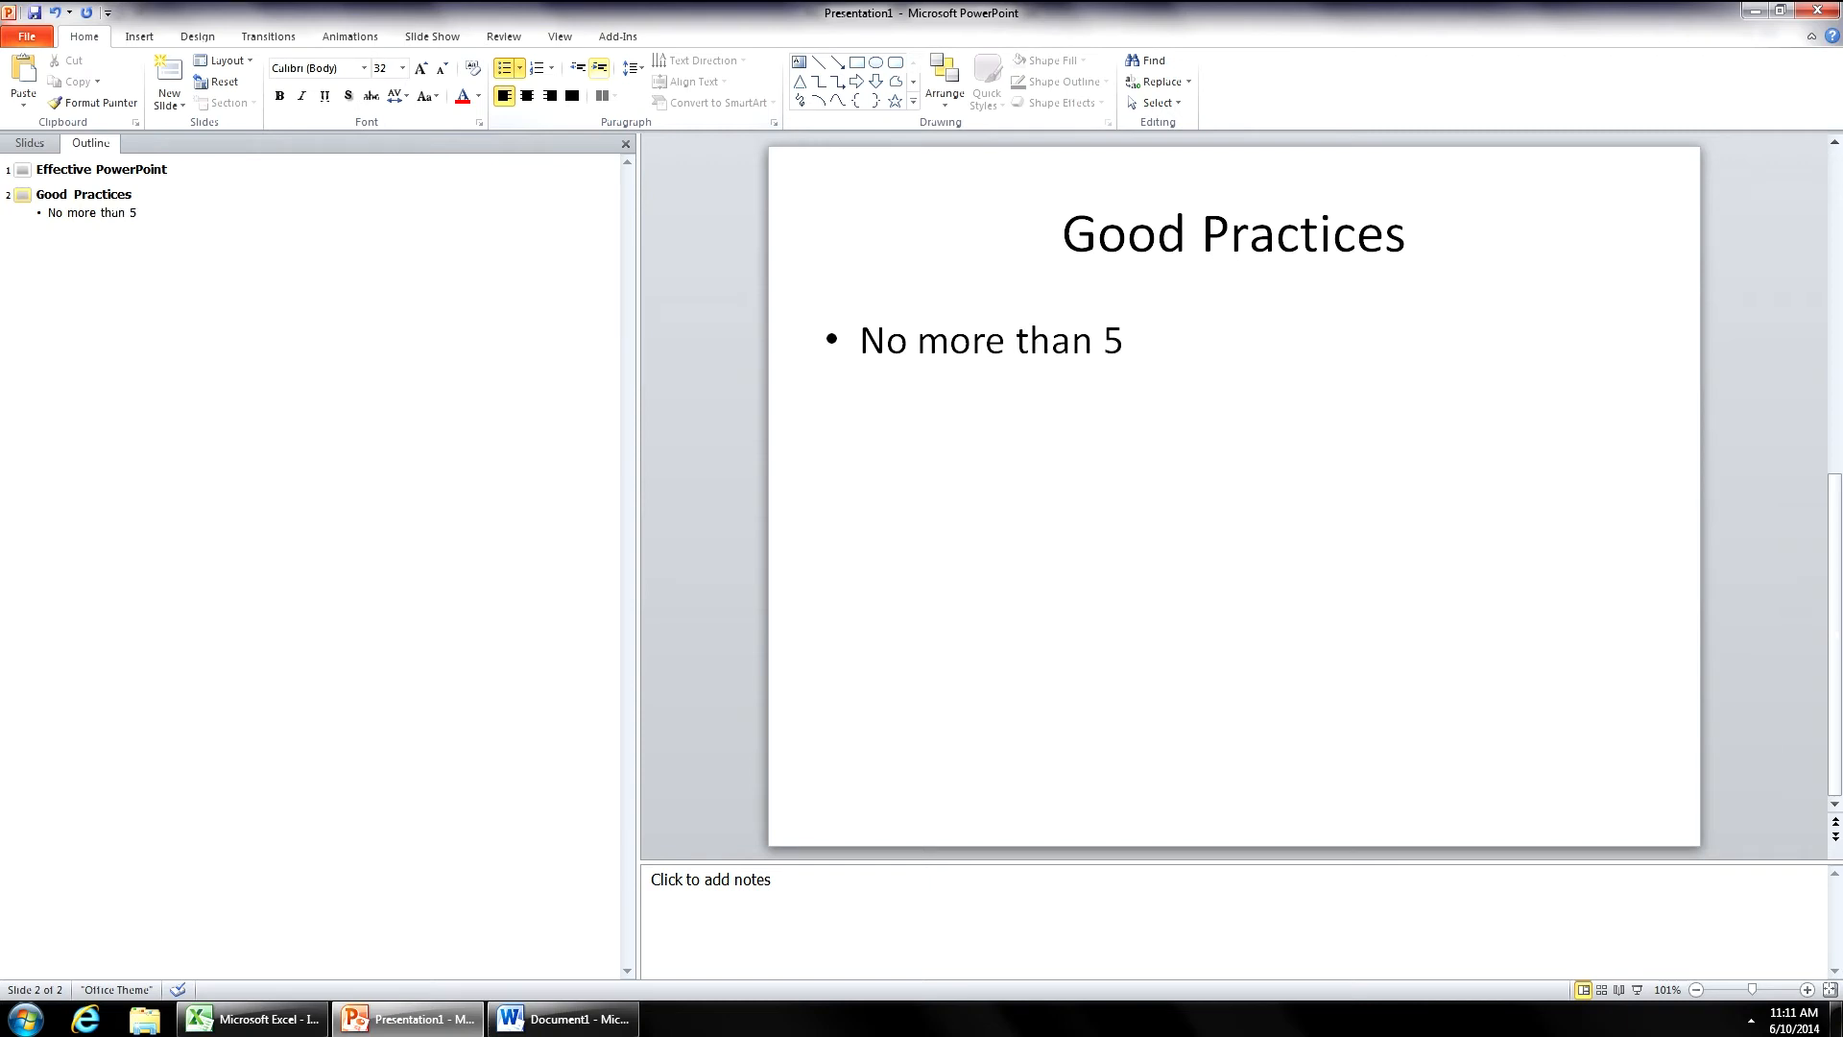
type("words")
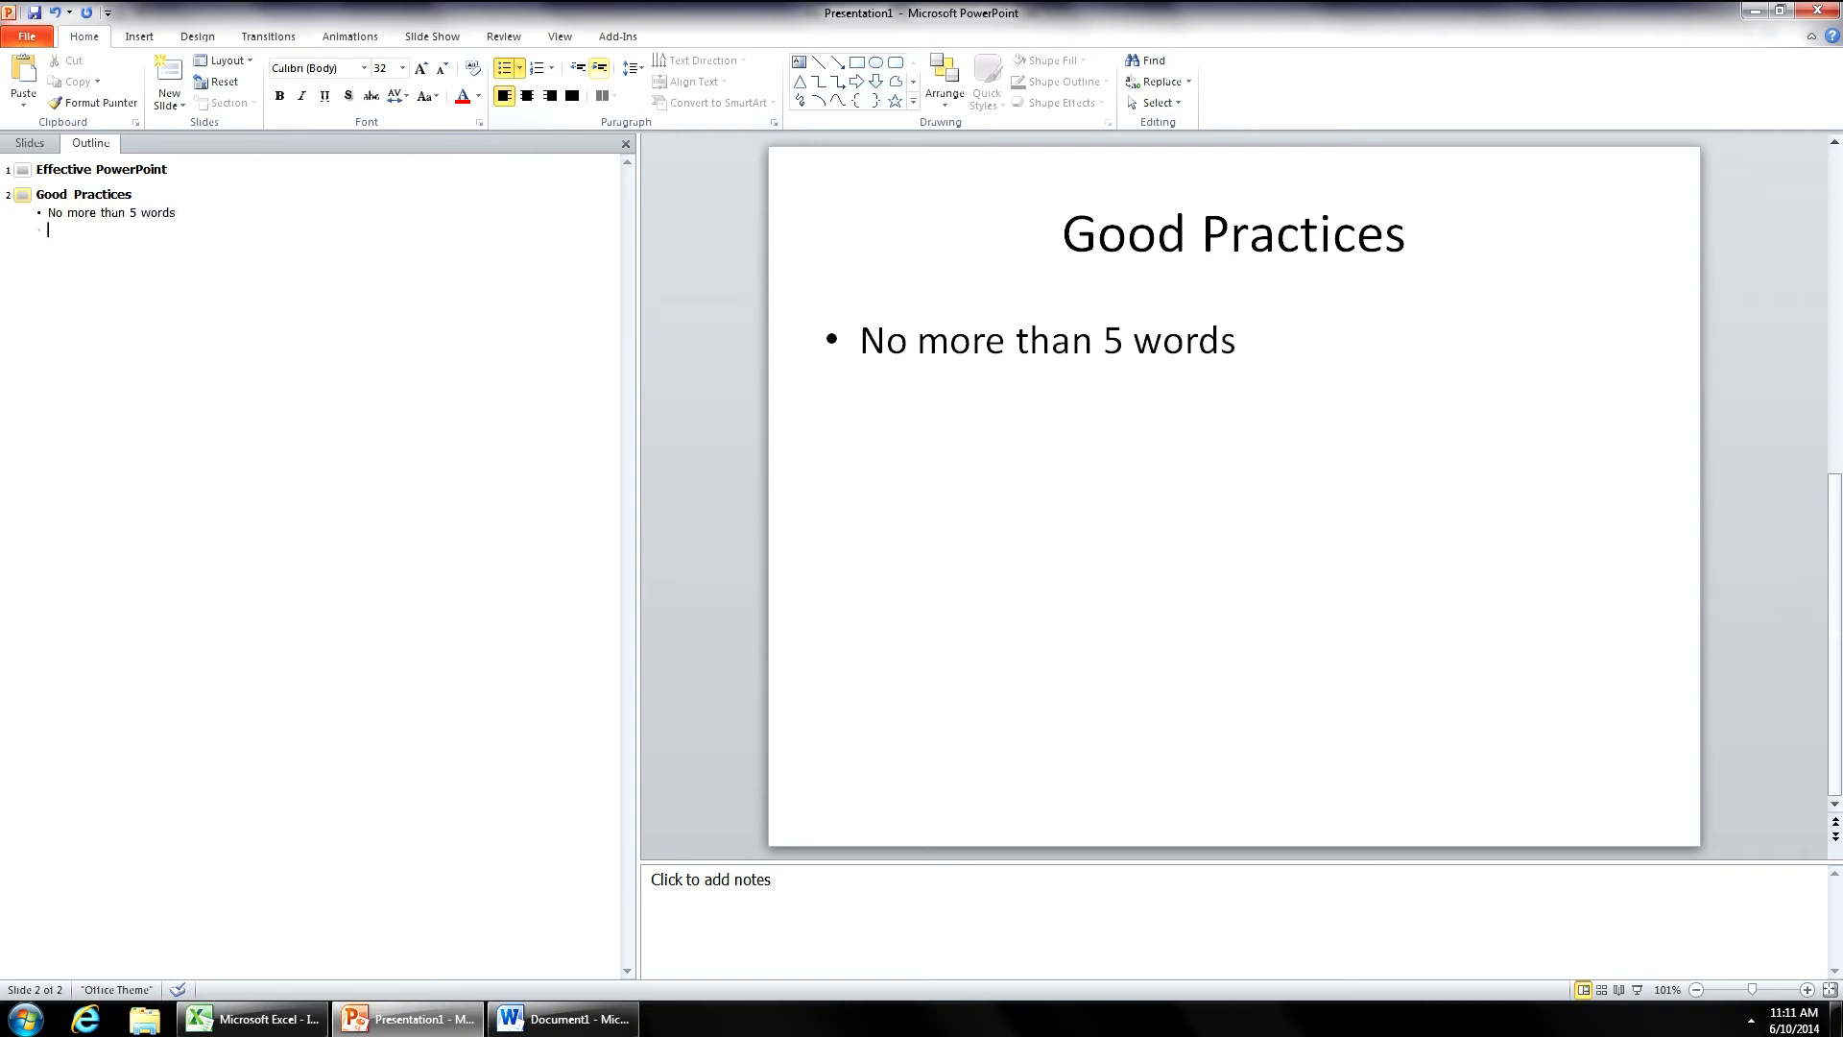
type("One thought")
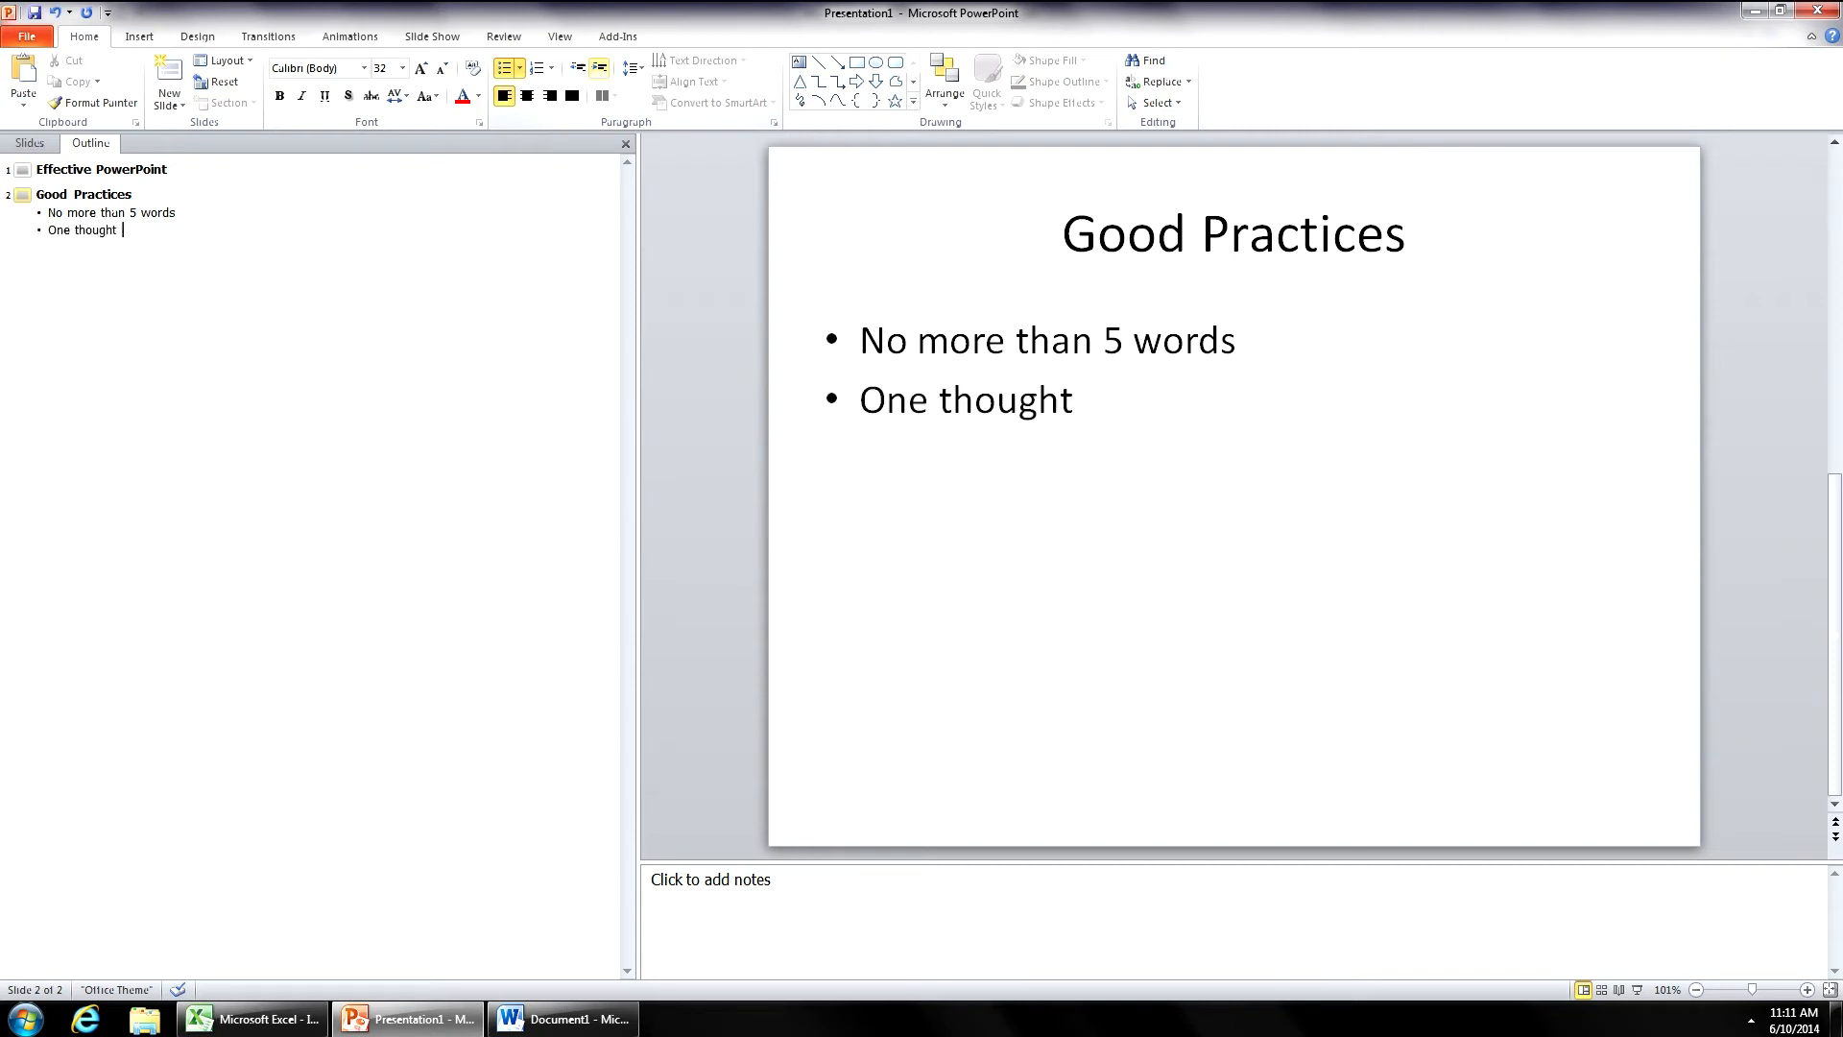
type("per slid")
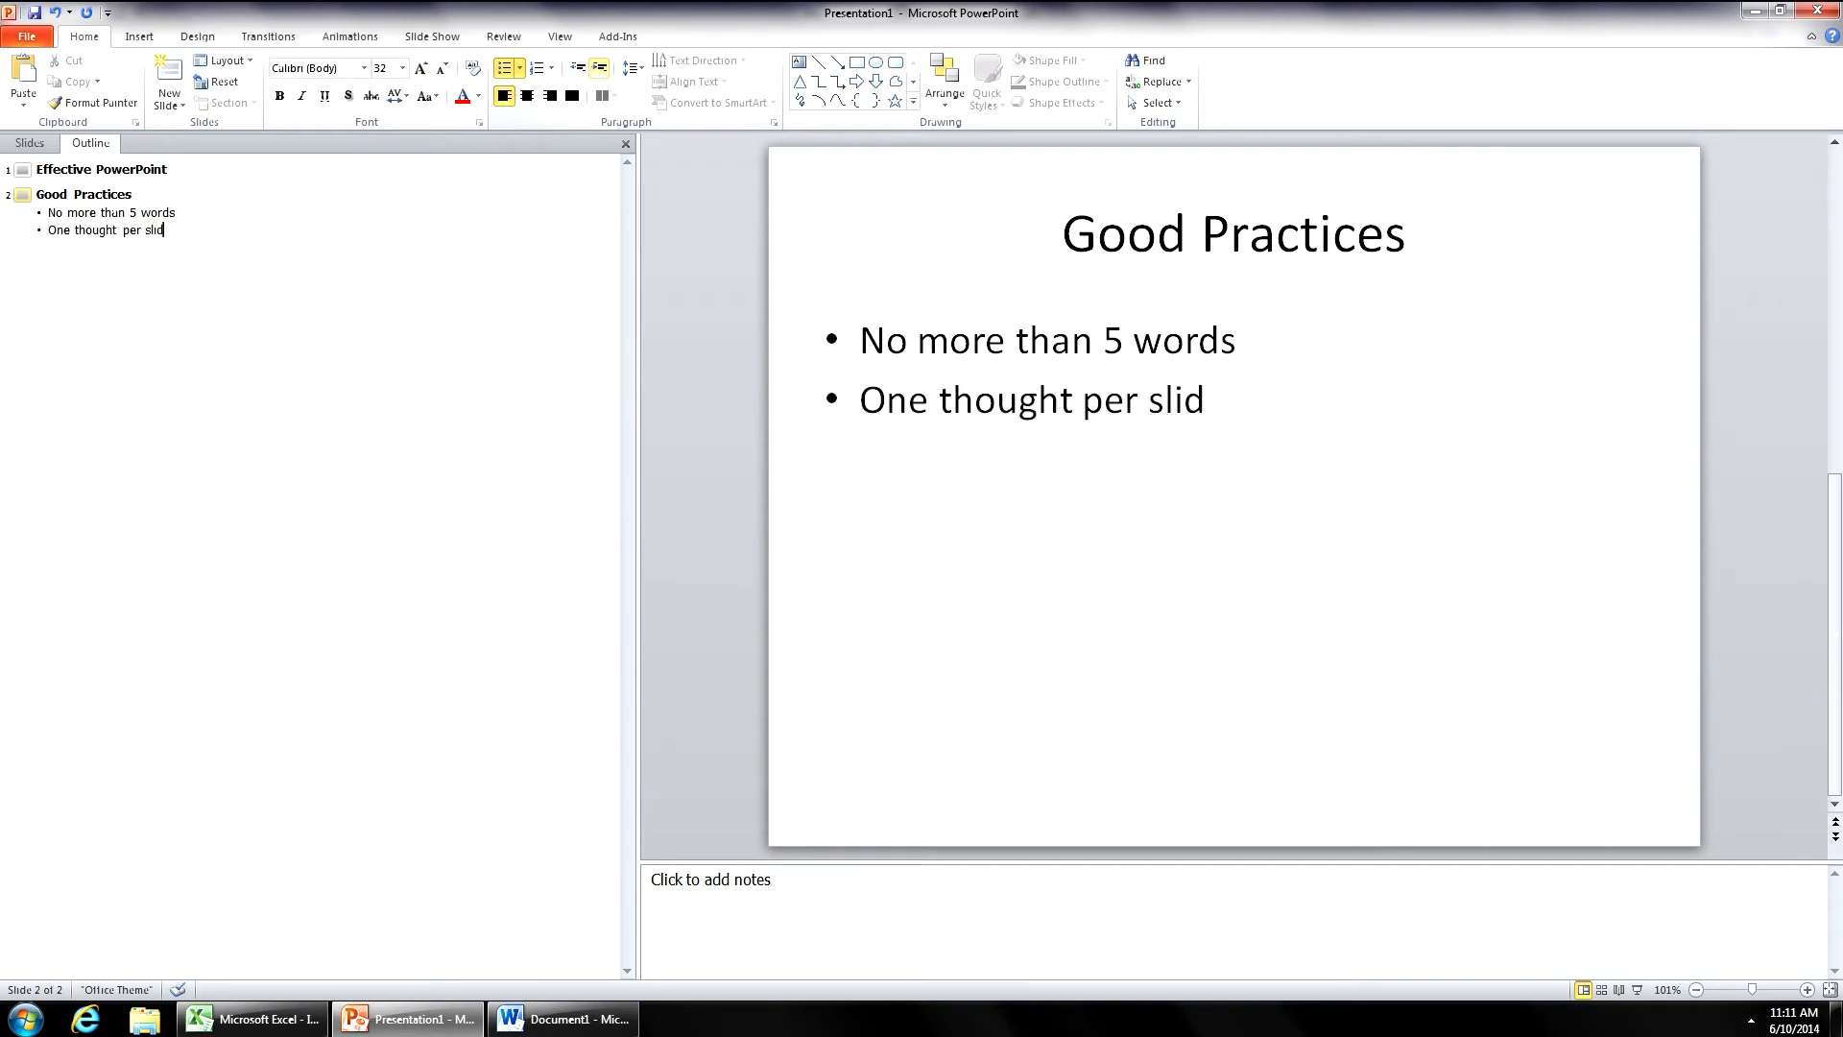
type("e")
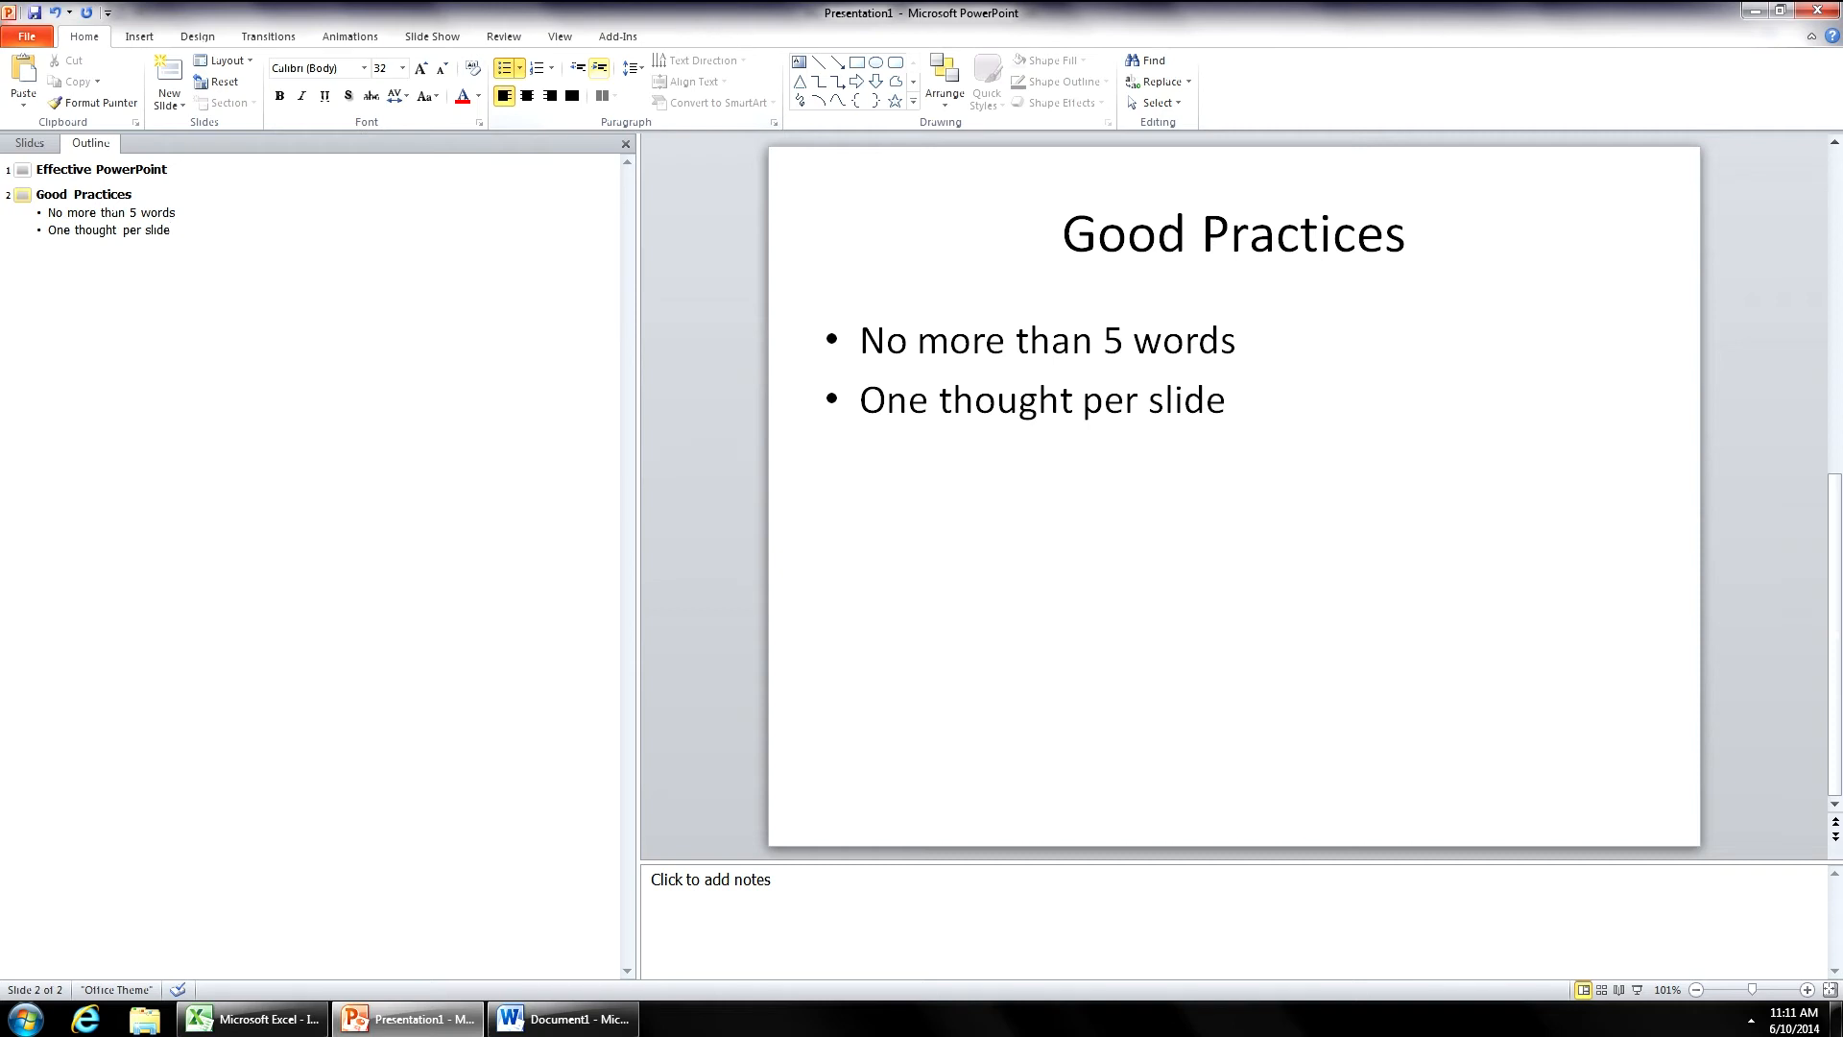
left_click(169, 228)
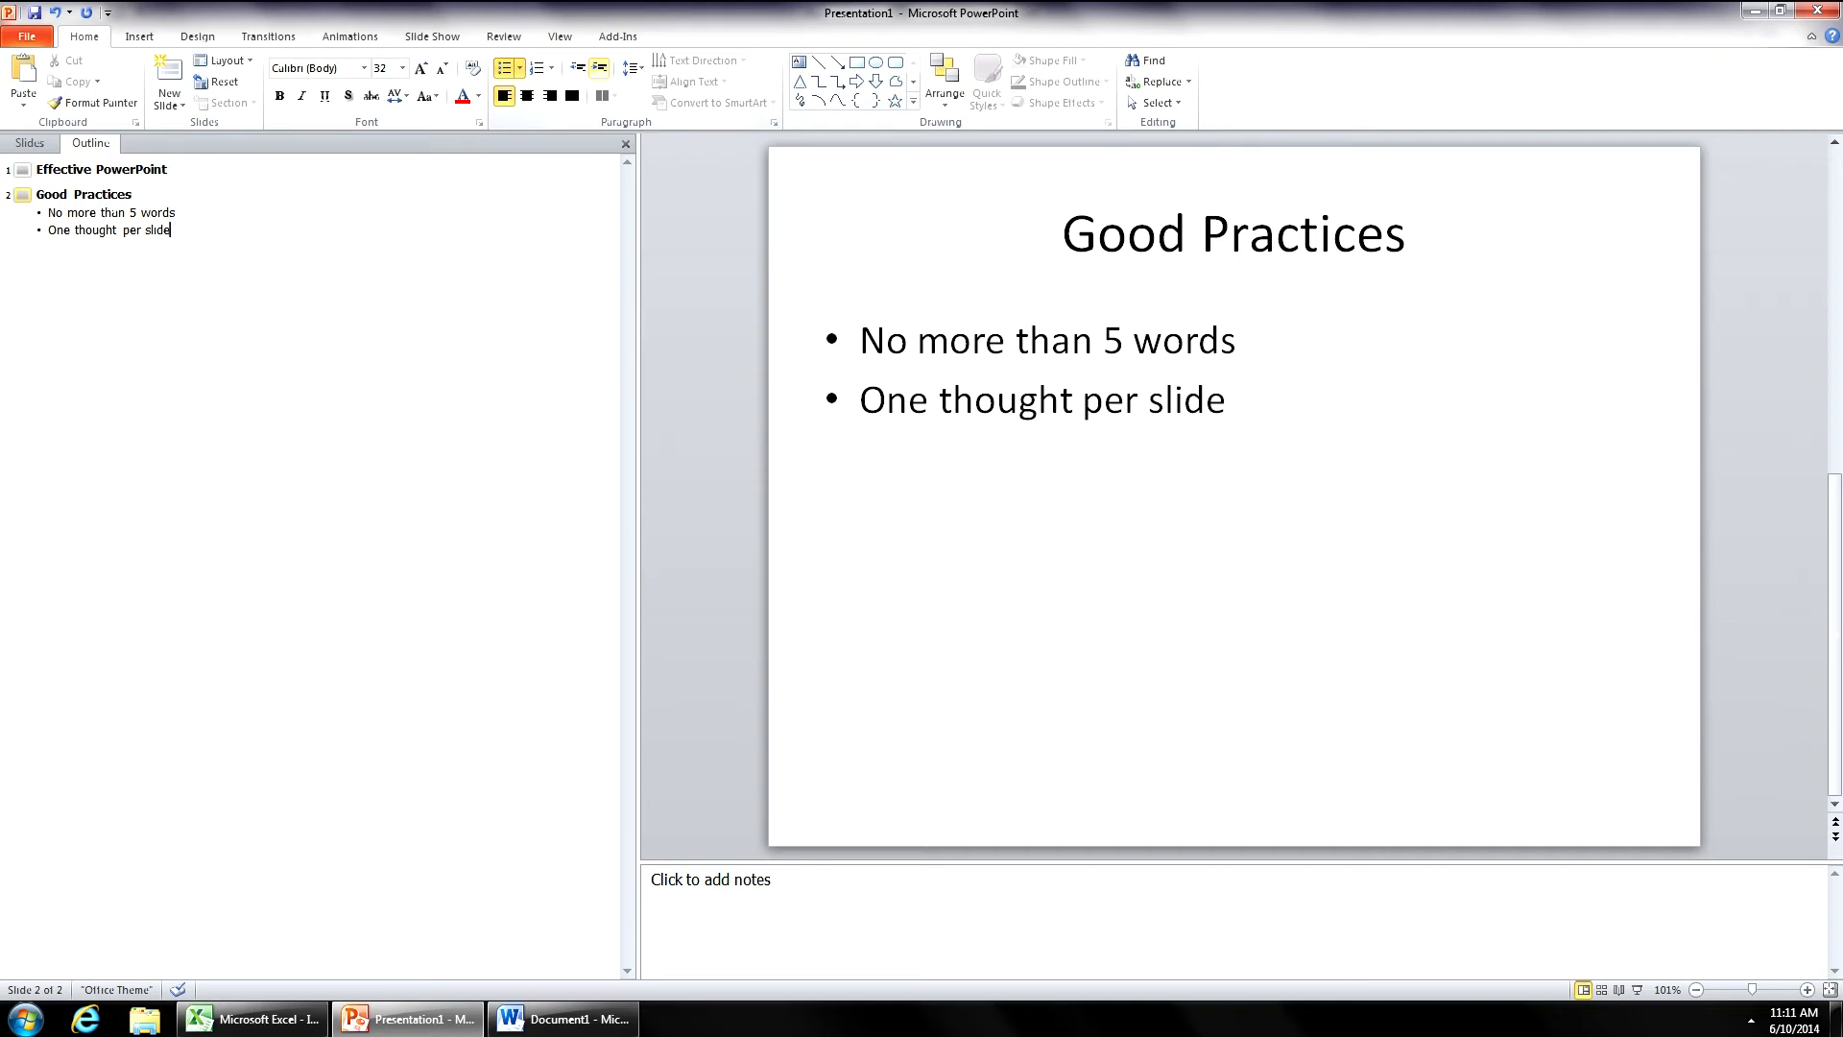
key("enter")
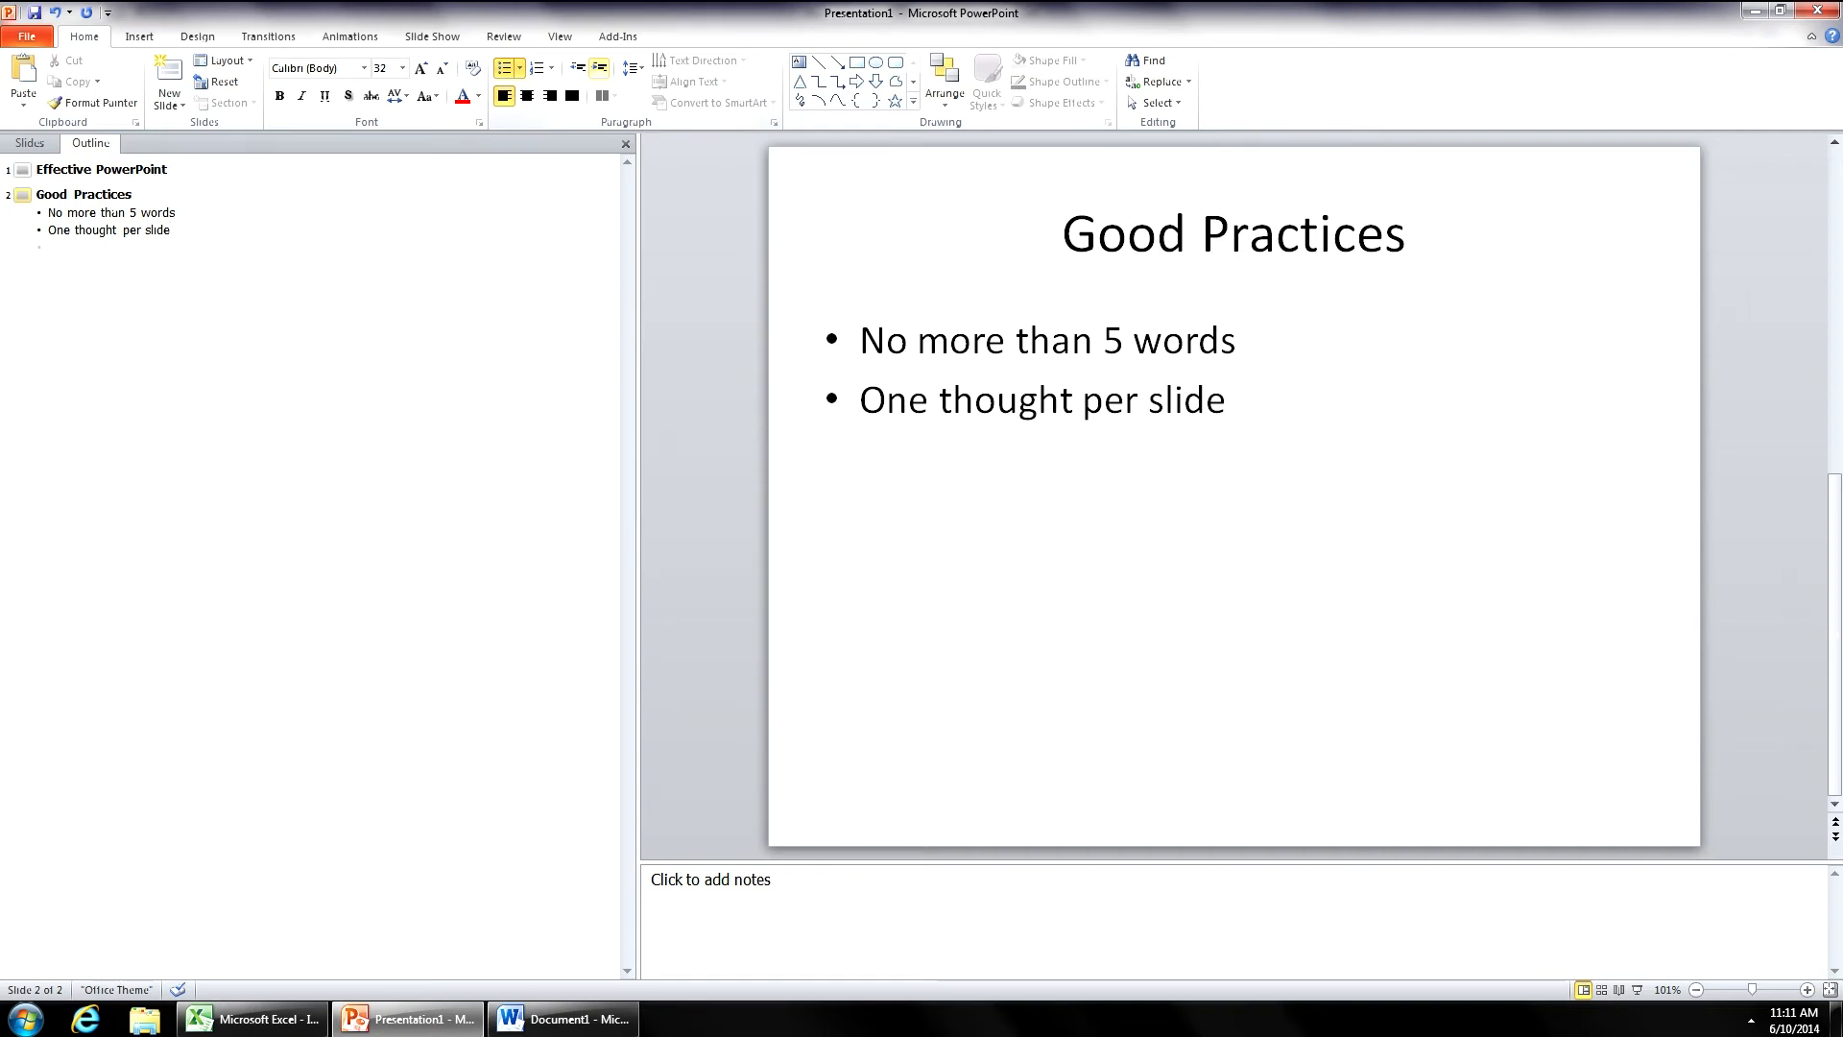
mouse_move(576, 67)
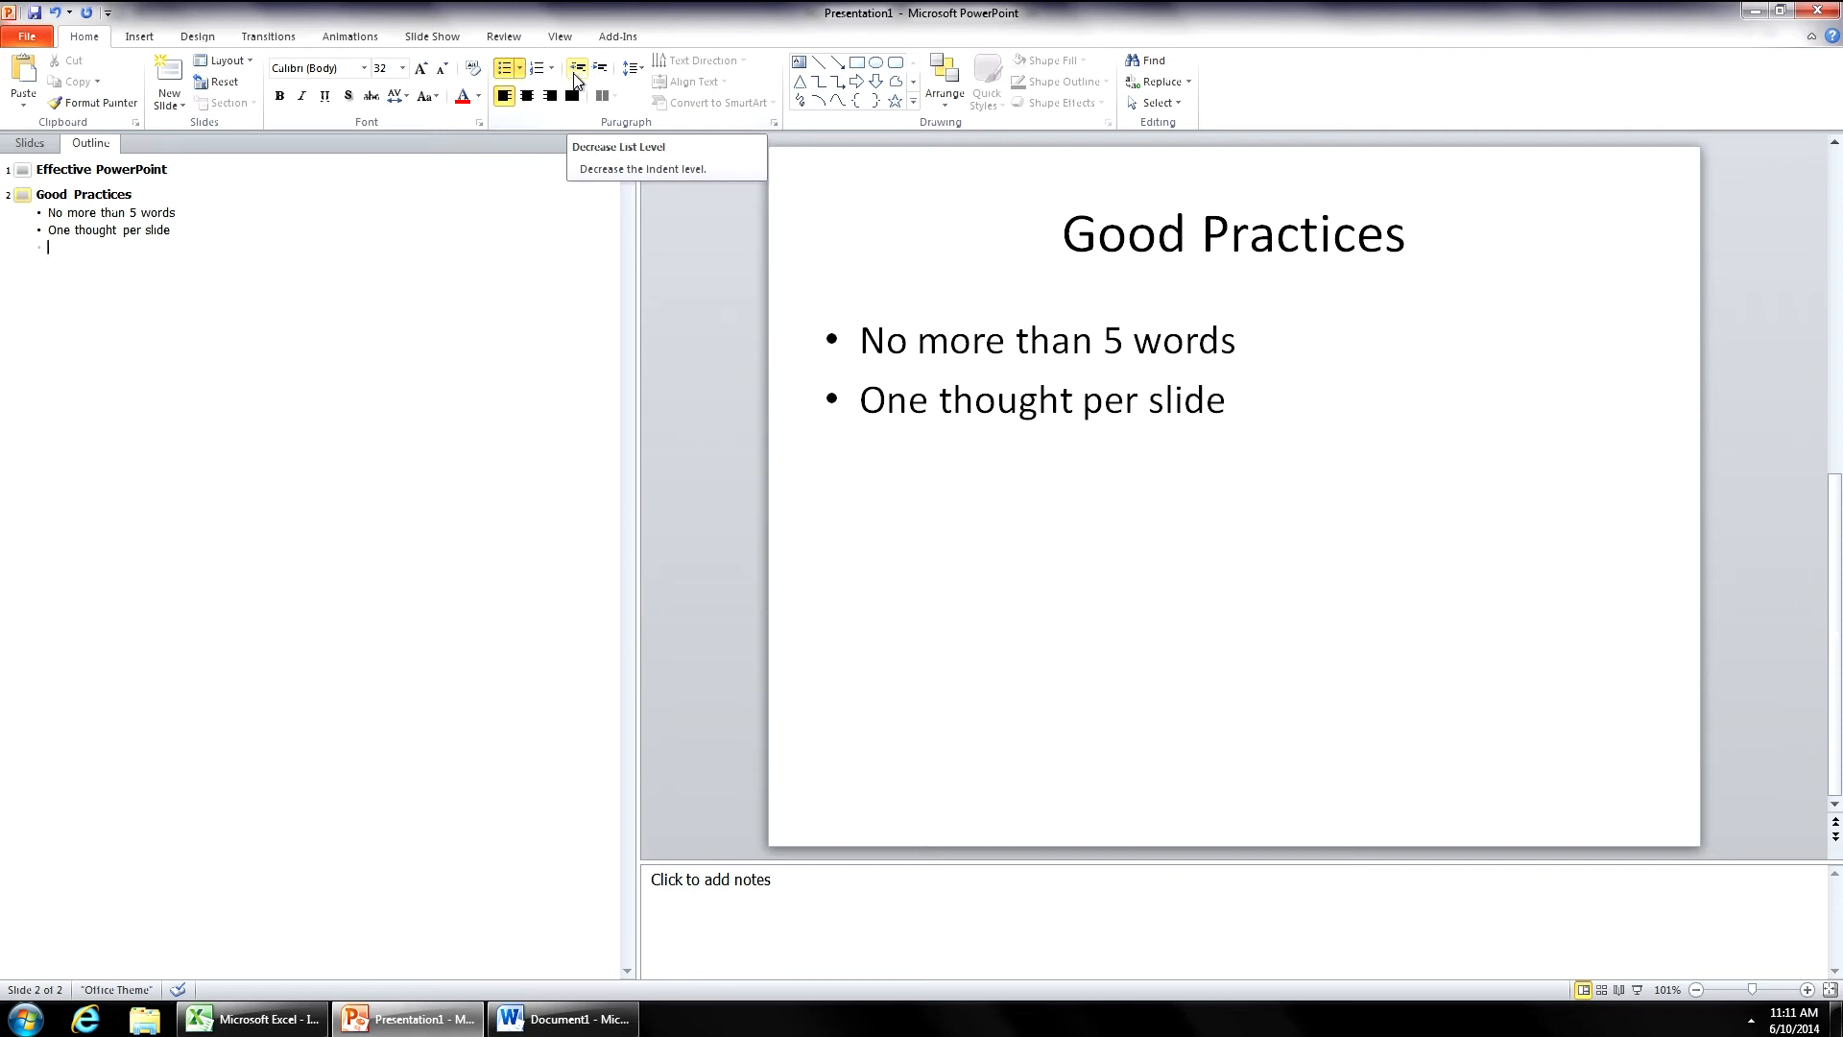
- Promote the empty bullet to slide 3 and title it 'How many bullets'
key("enter")
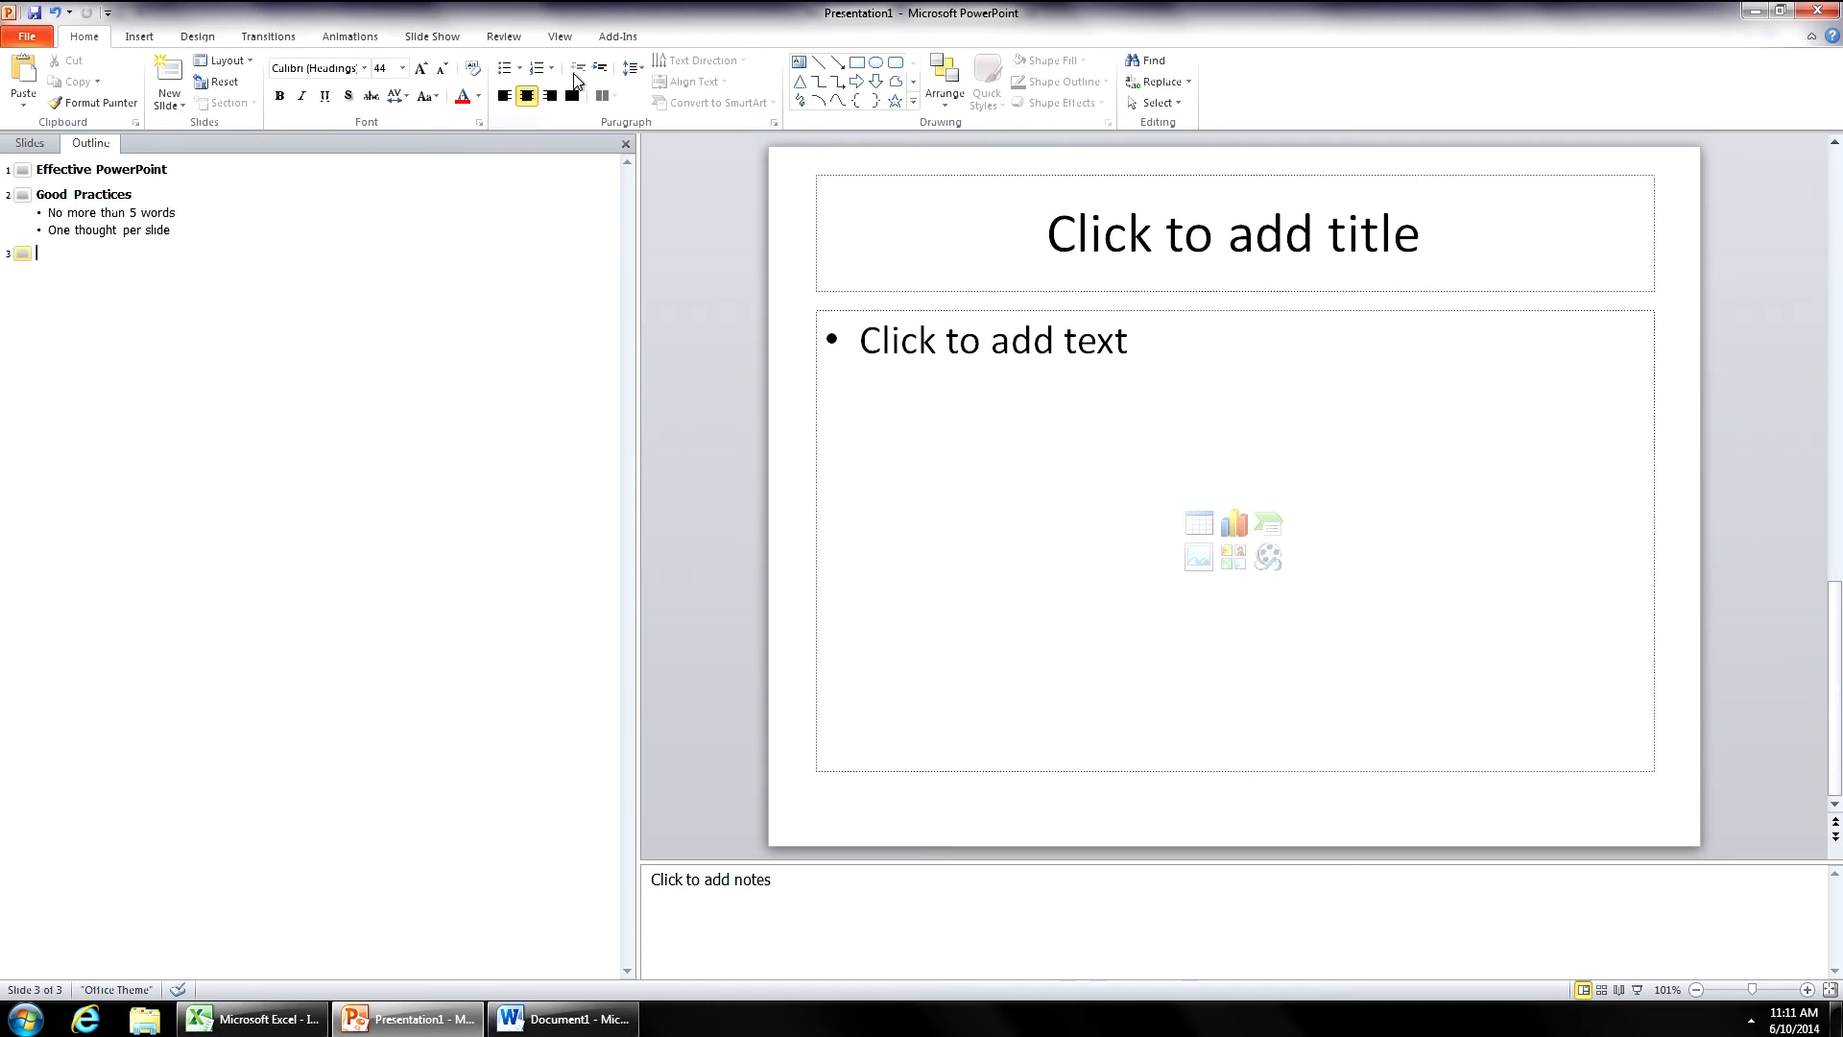
type("How amn")
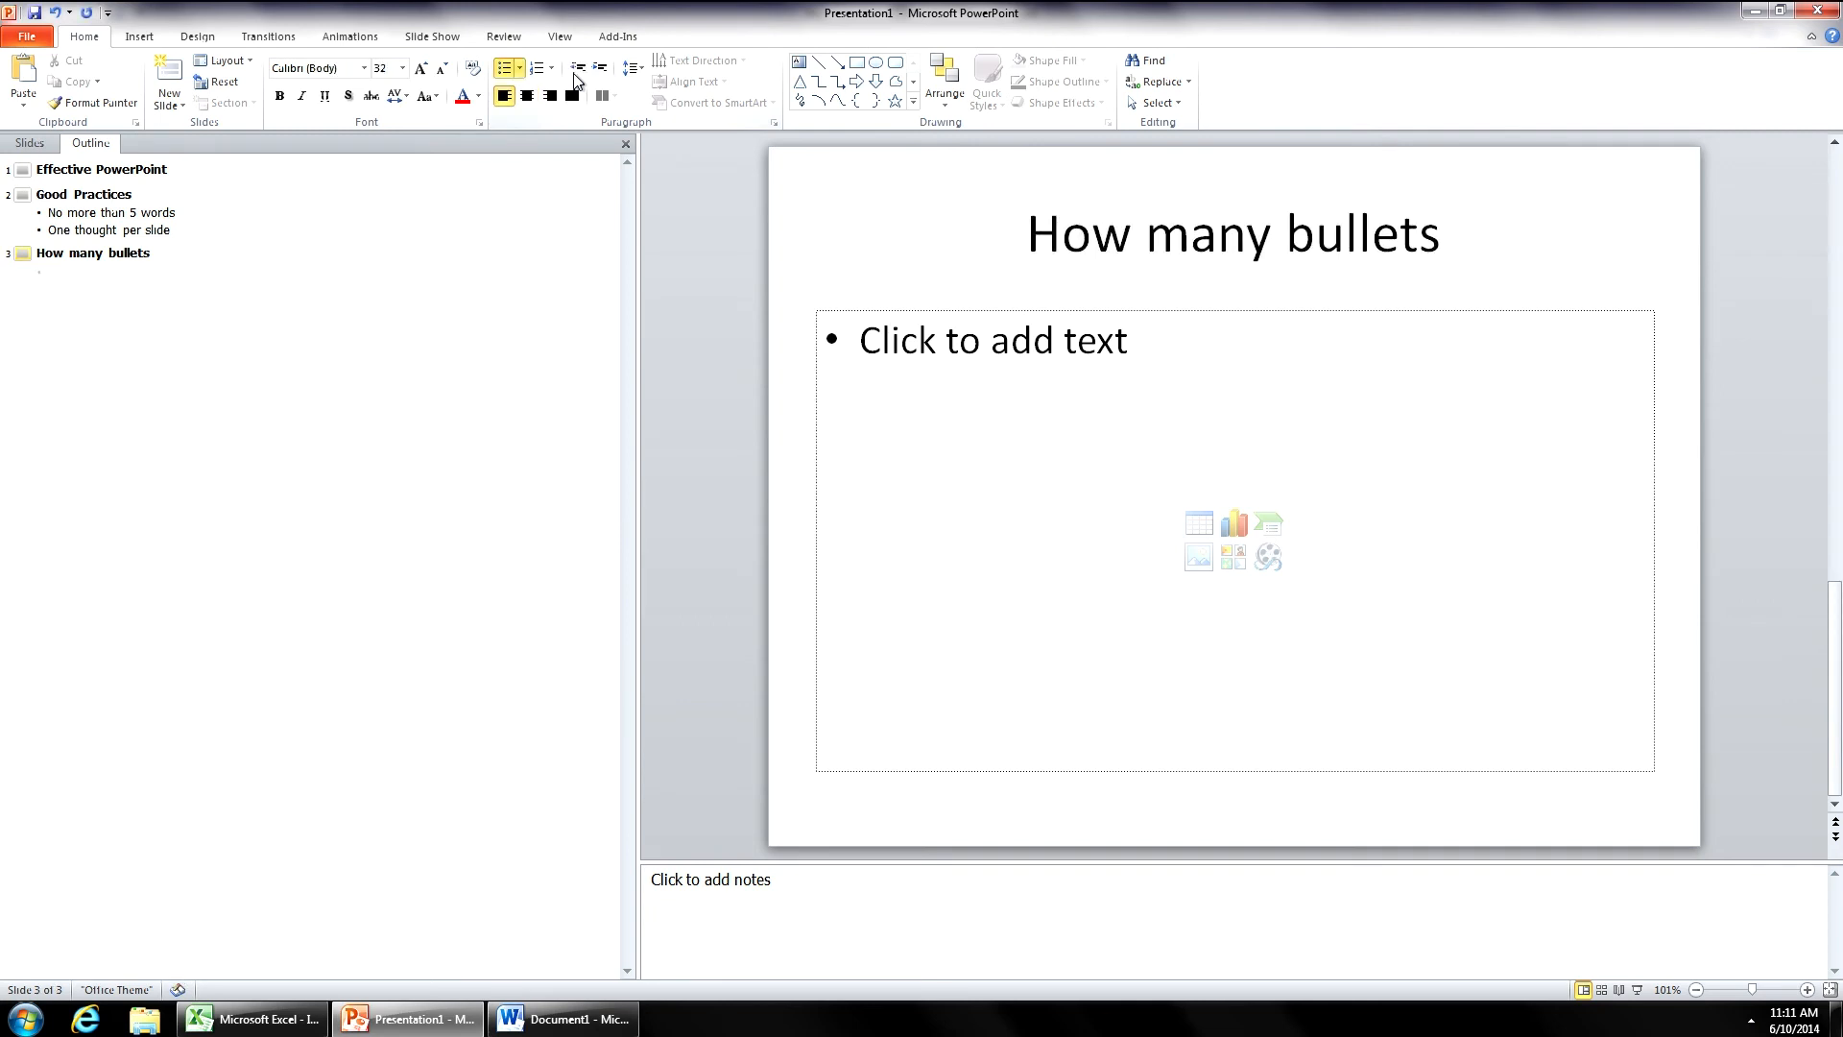
- Add the bullet 'As few bullet' under How many bullets and start slide 4
type("As")
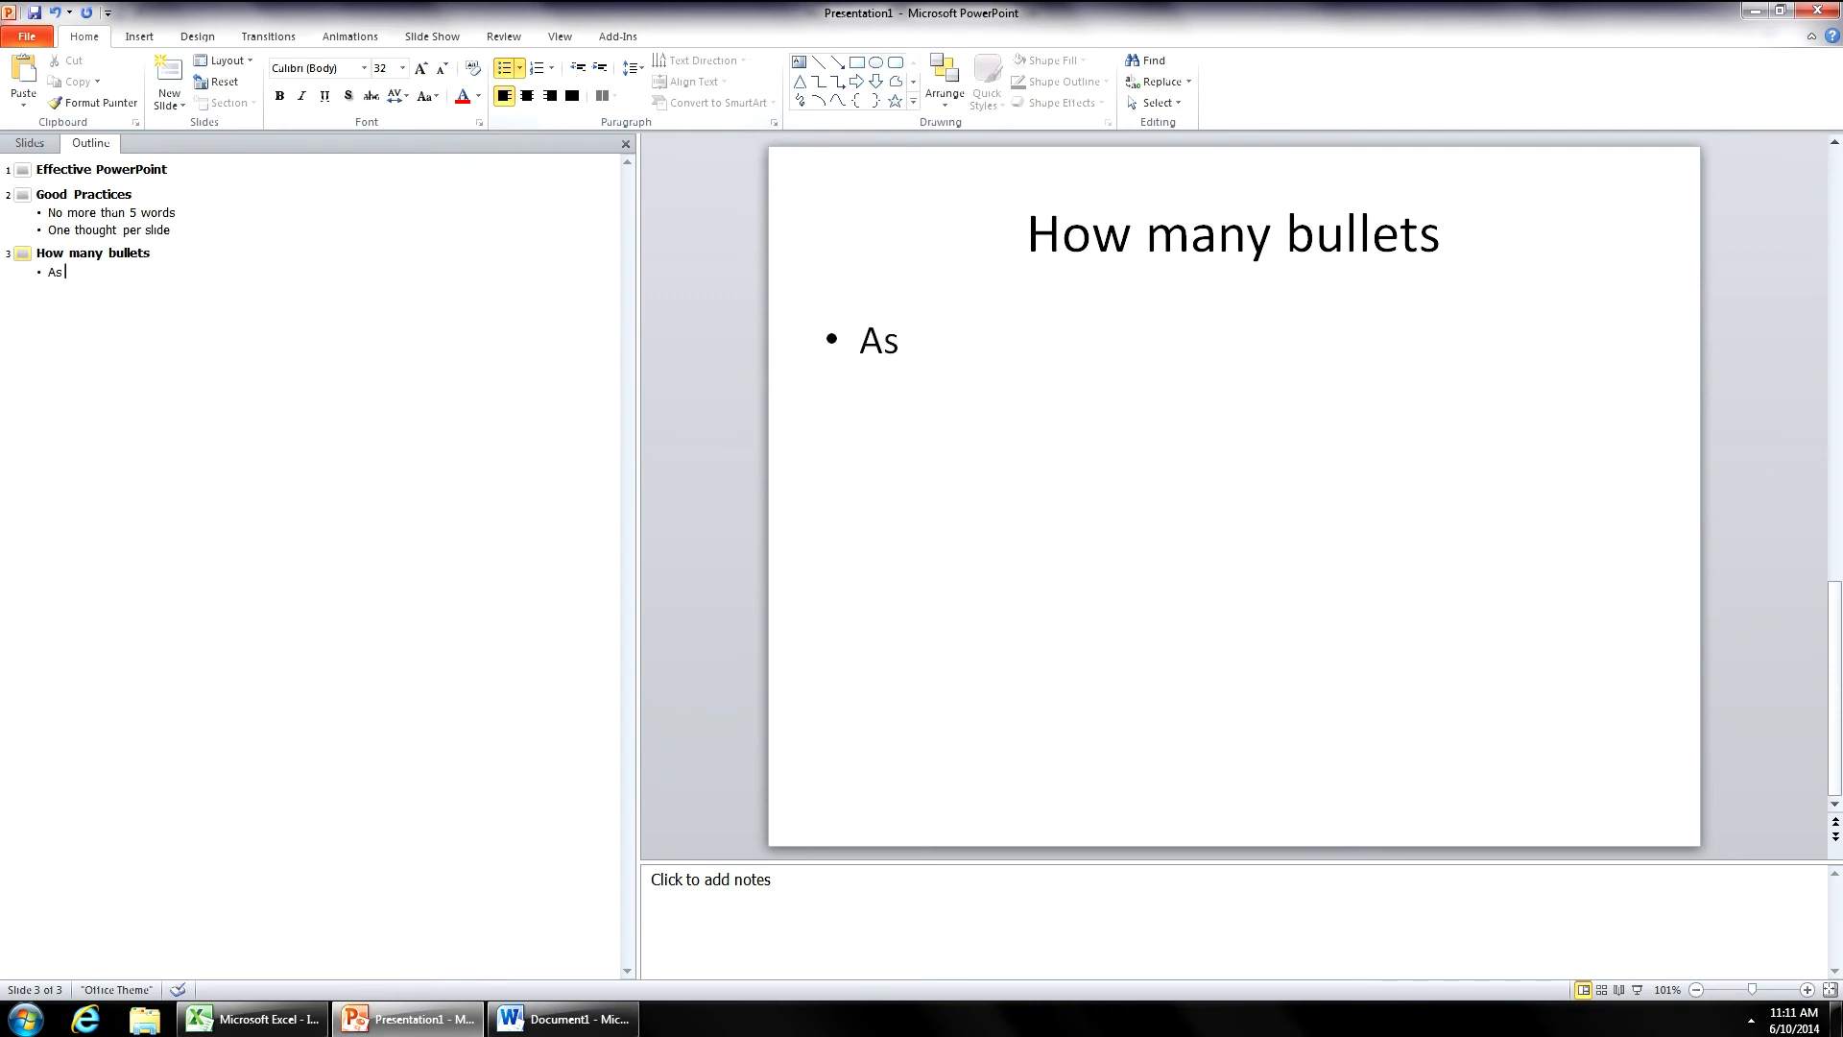
type("few bull")
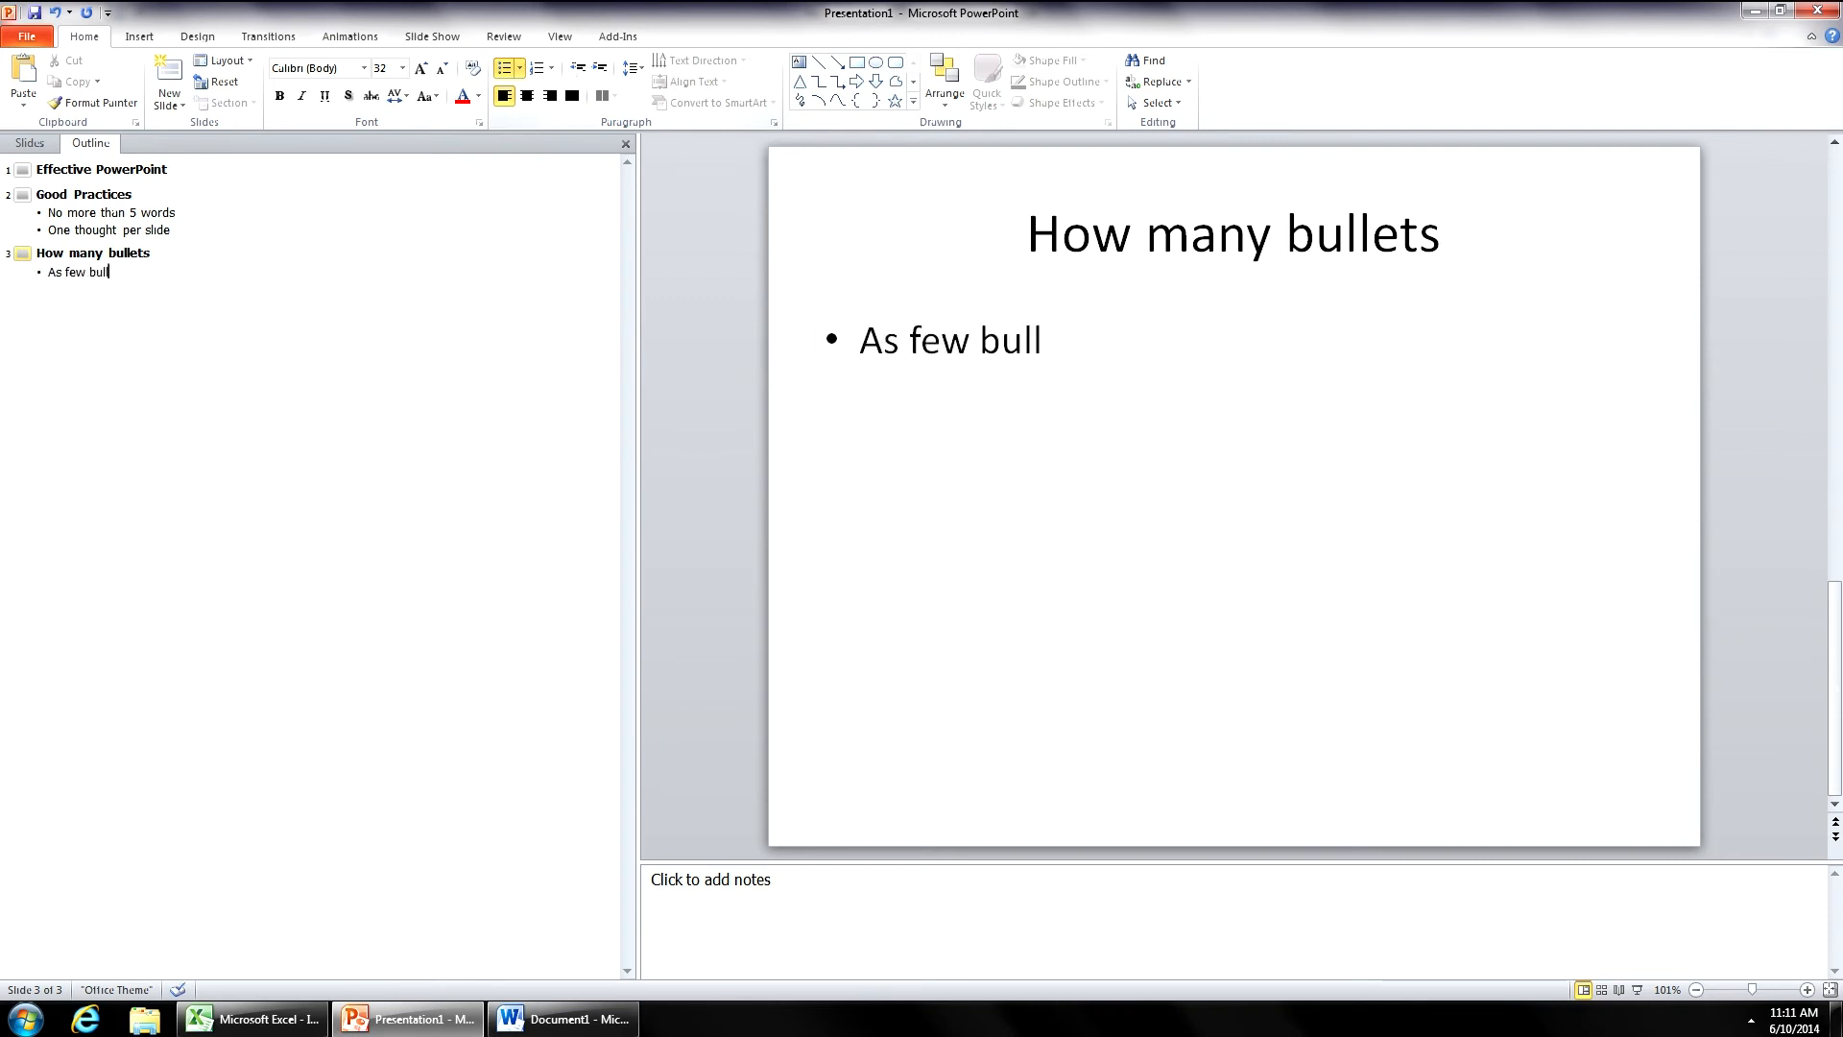
type("et")
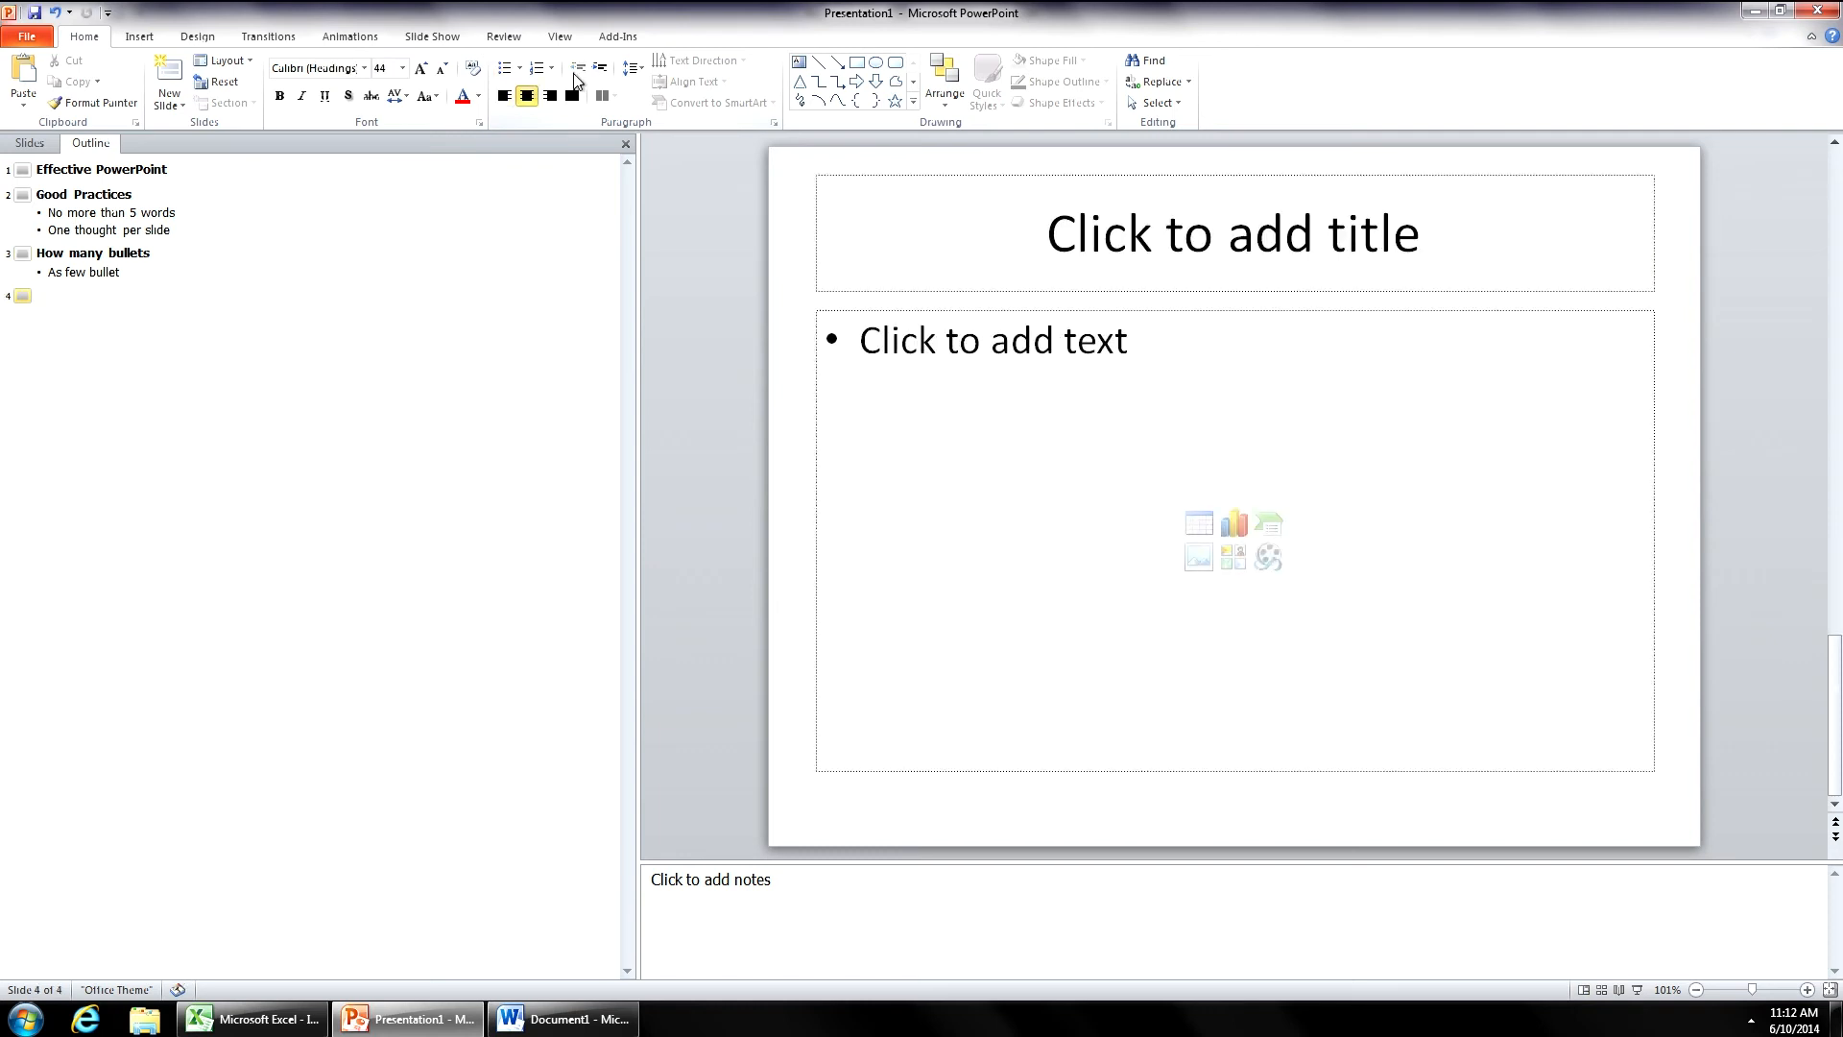
left_click(40, 296)
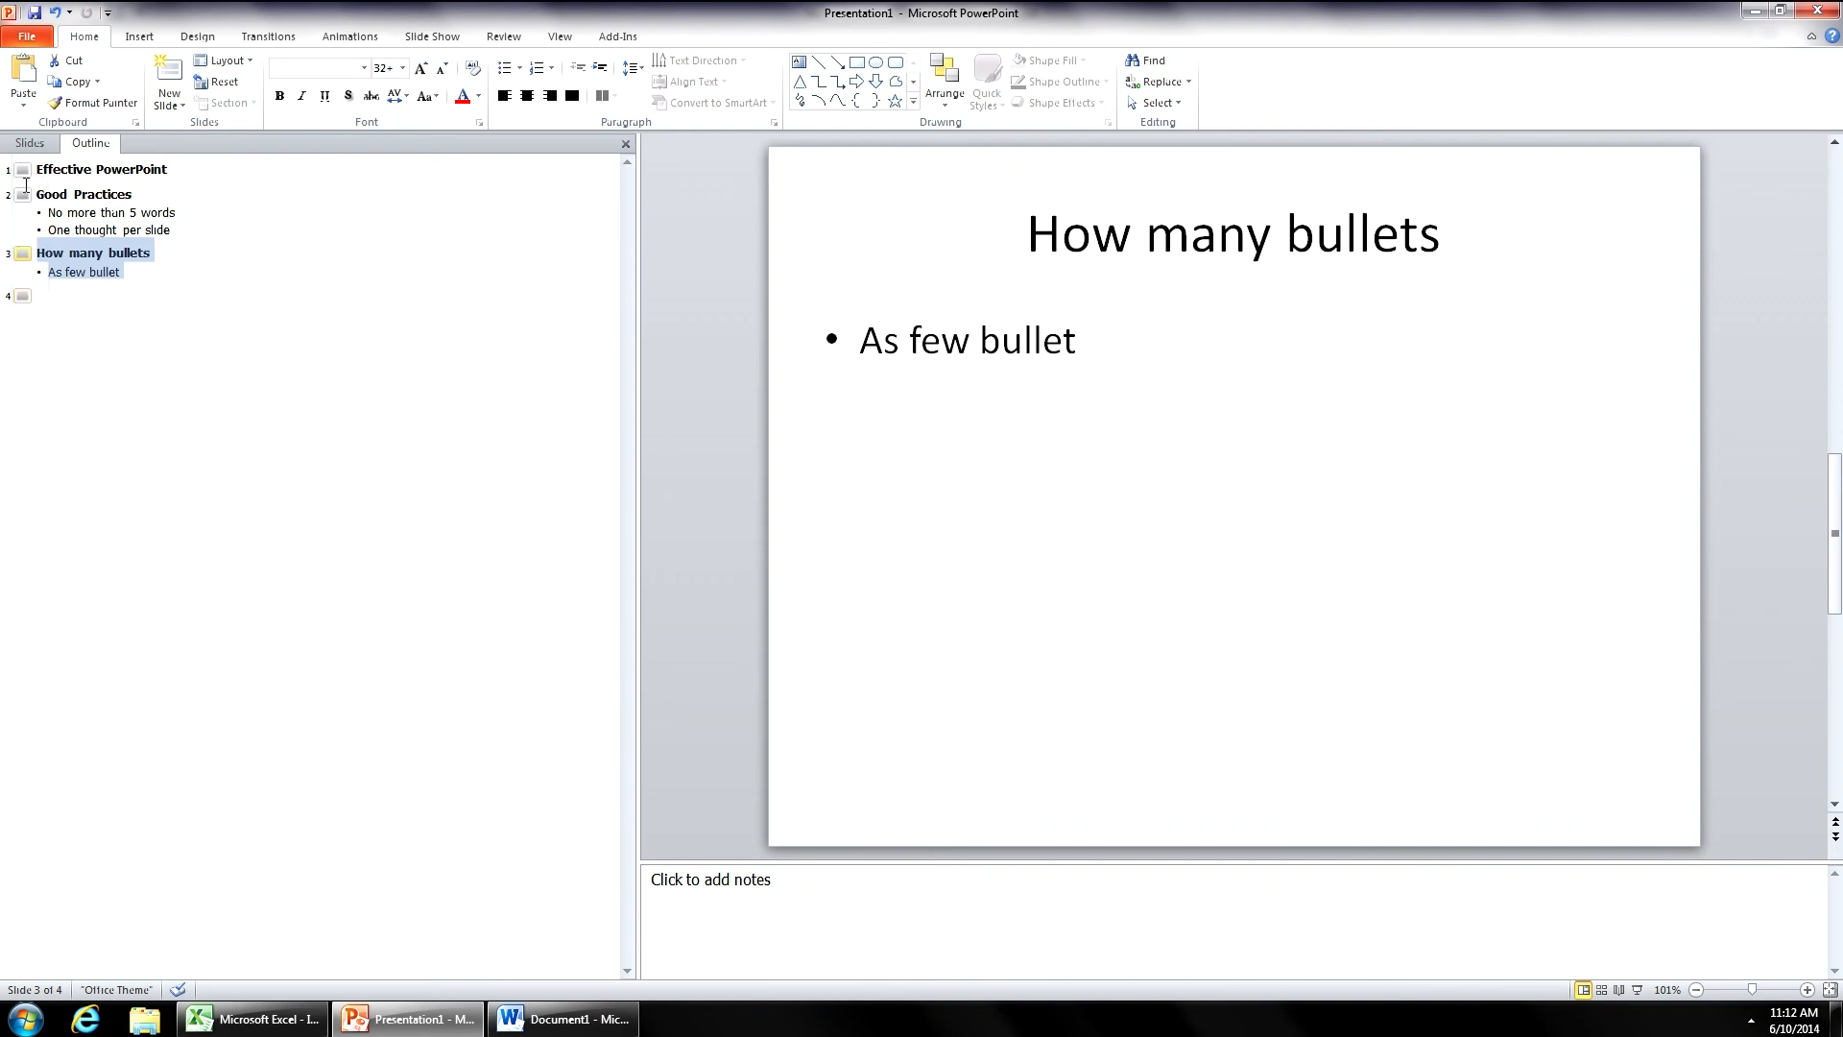
mouse_move(23, 186)
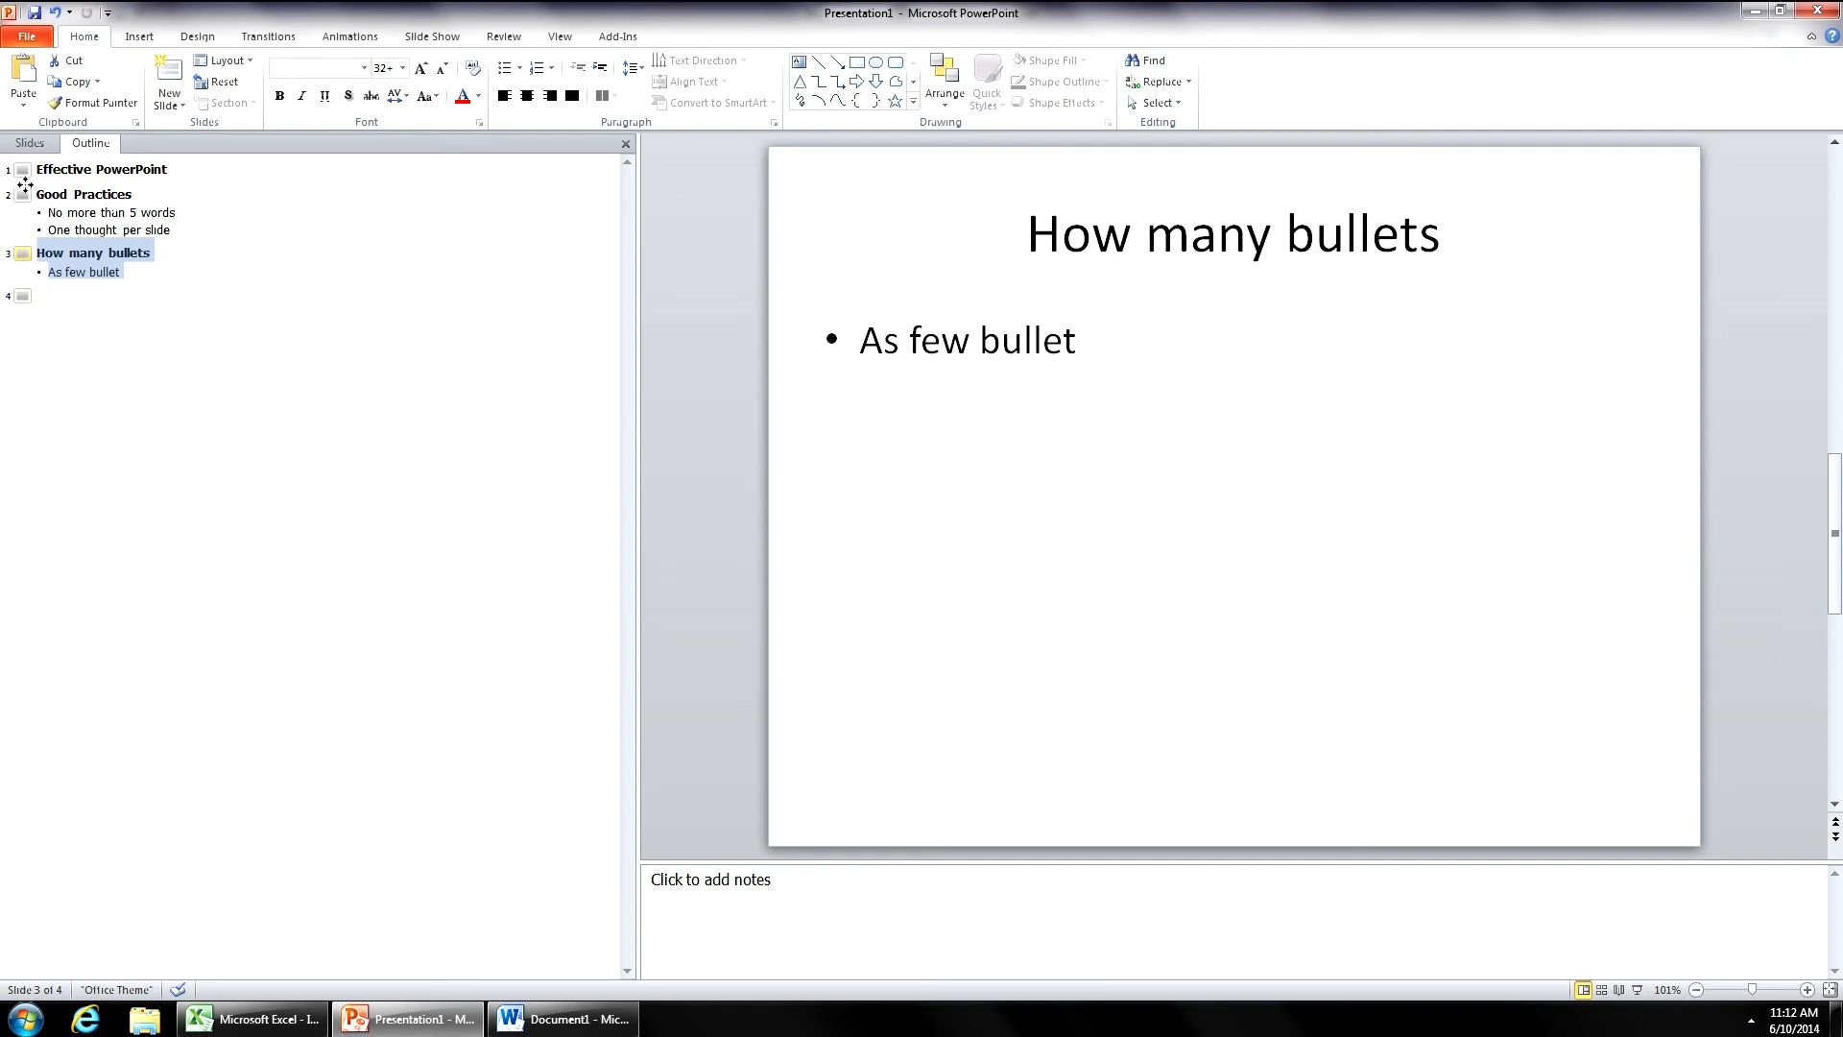